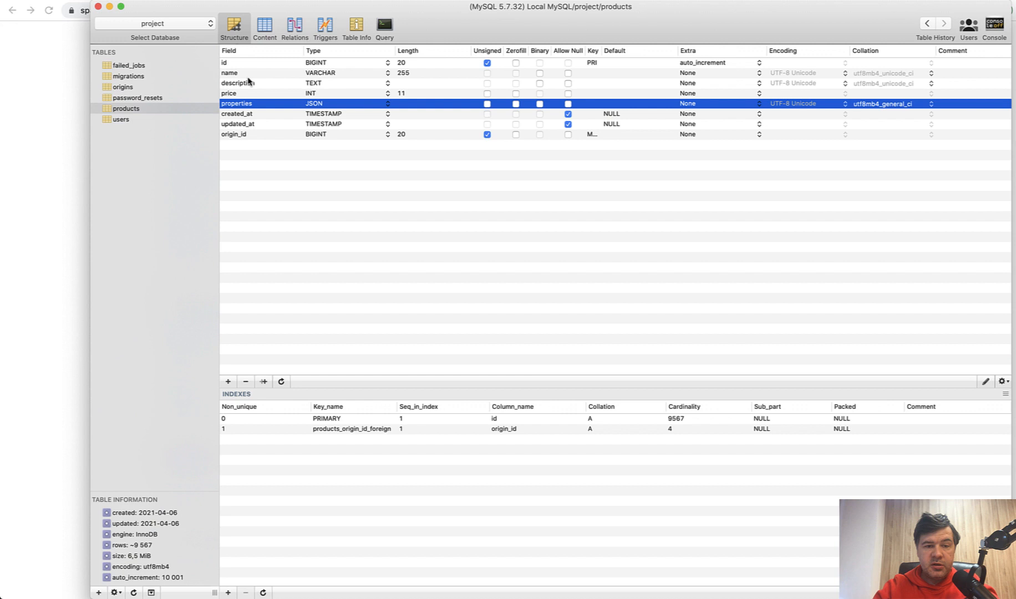
pyautogui.moveTo(308, 168)
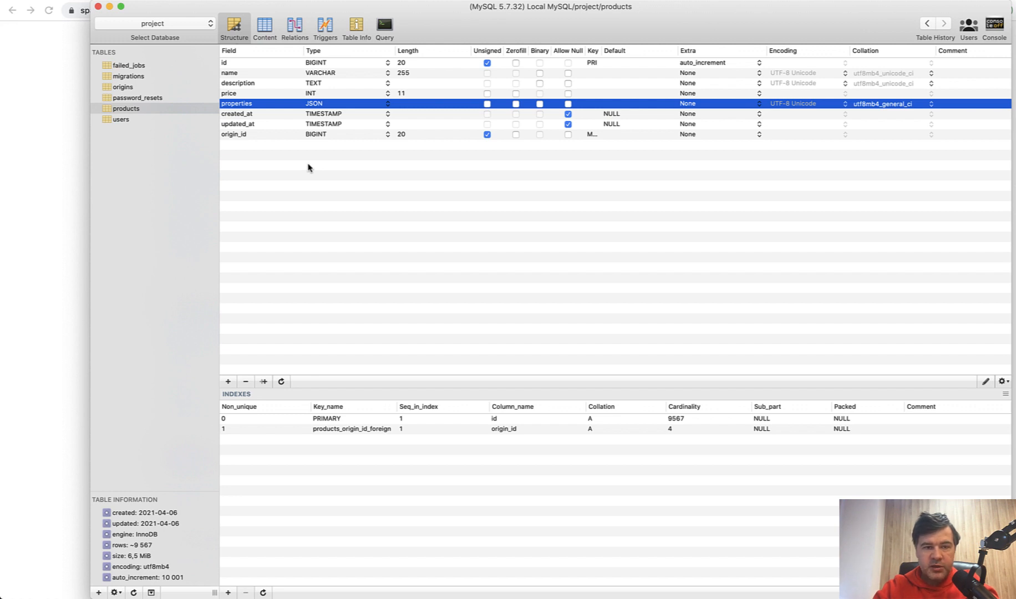
pyautogui.moveTo(439, 243)
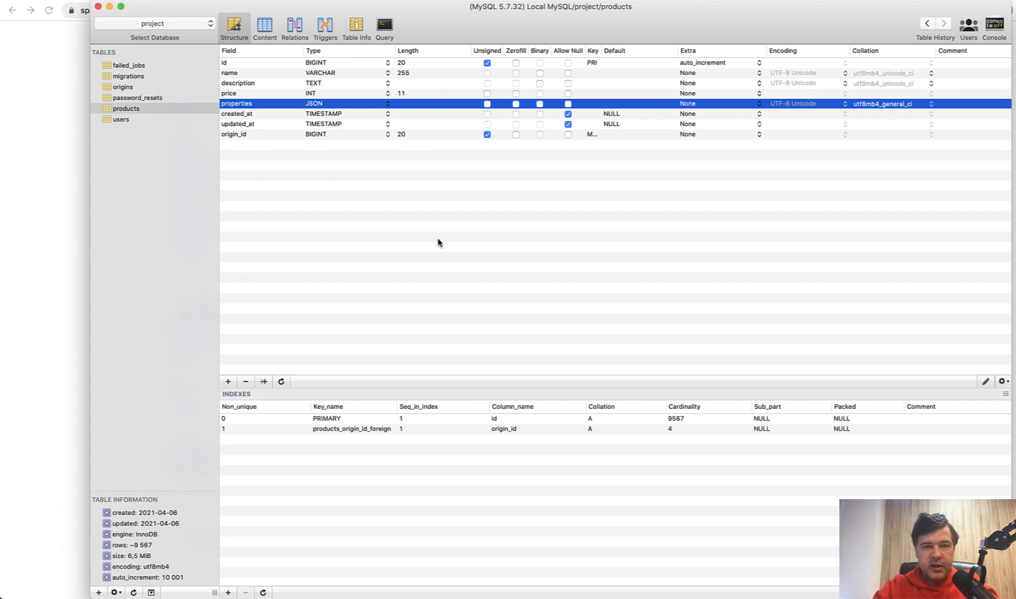
pyautogui.moveTo(439, 244)
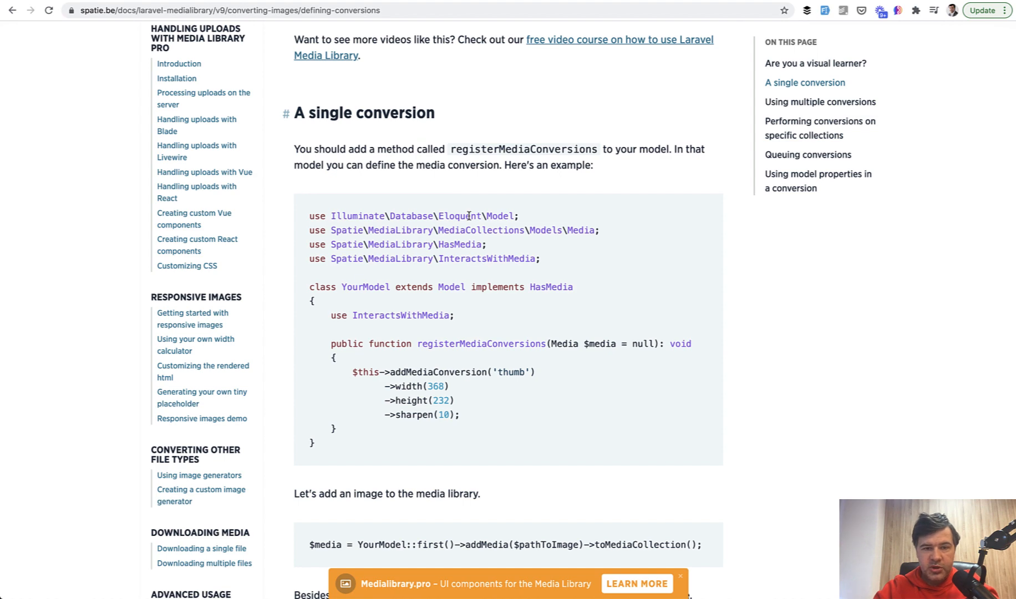
pyautogui.scroll(-3)
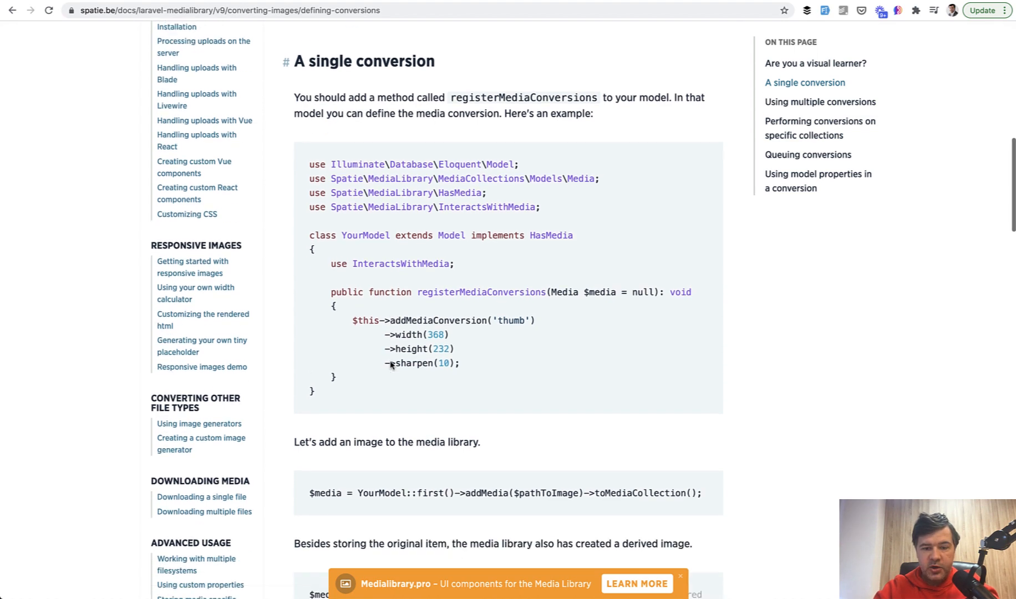
pyautogui.scroll(-3)
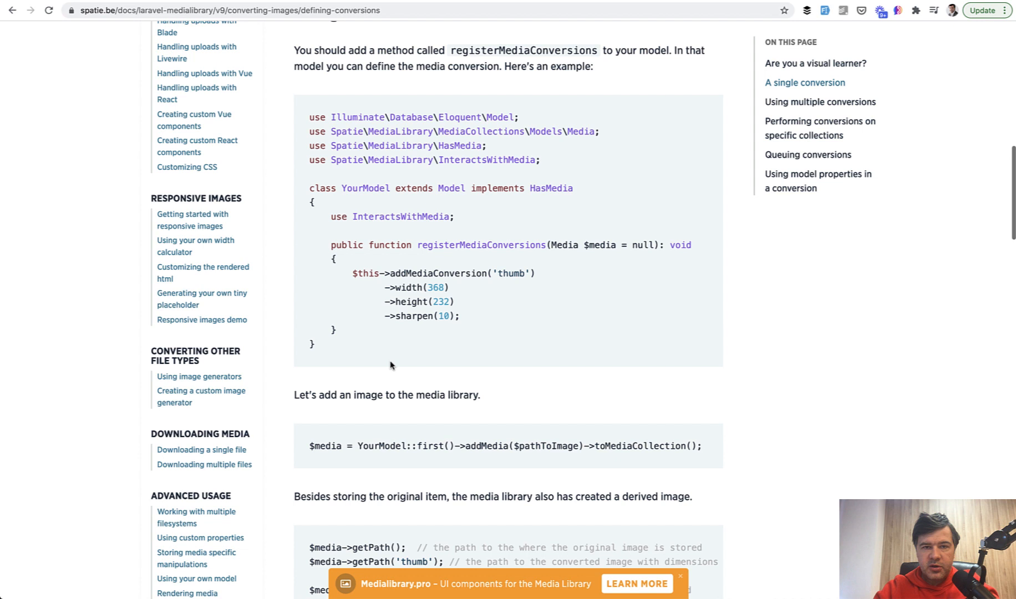
pyautogui.moveTo(516, 277)
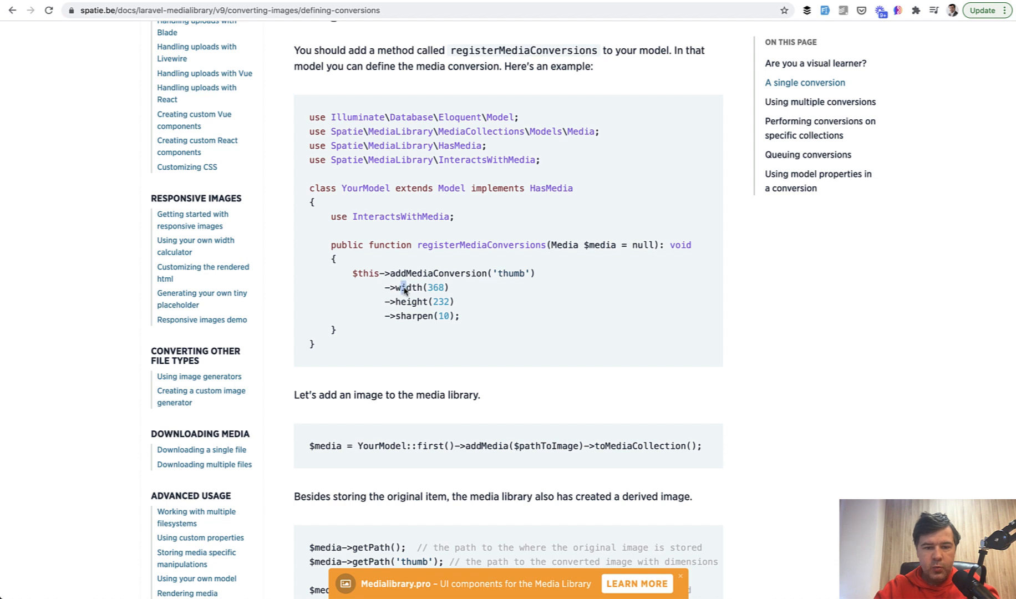
pyautogui.moveTo(464, 274)
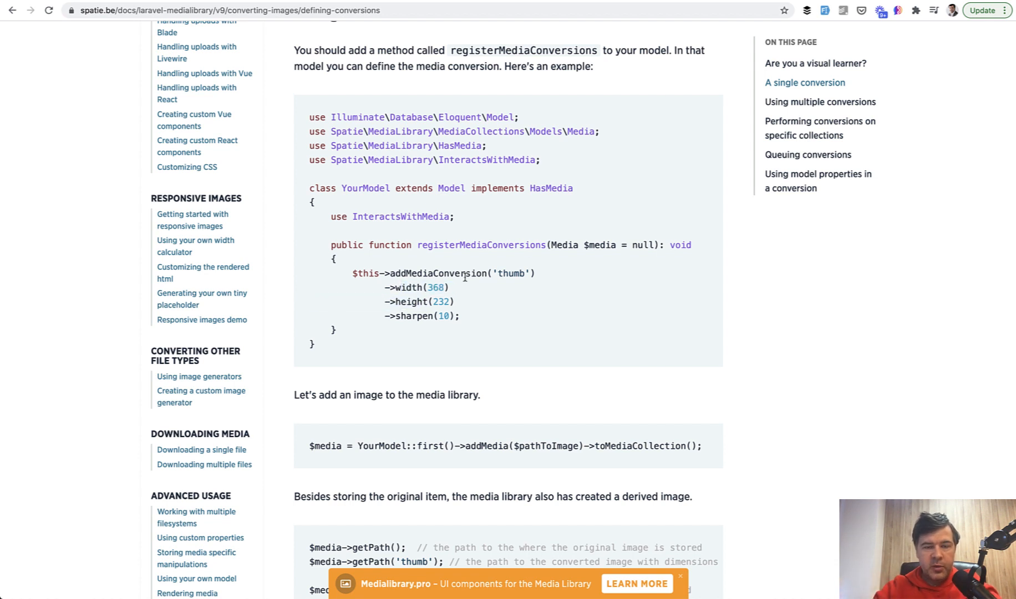
pyautogui.moveTo(430, 318)
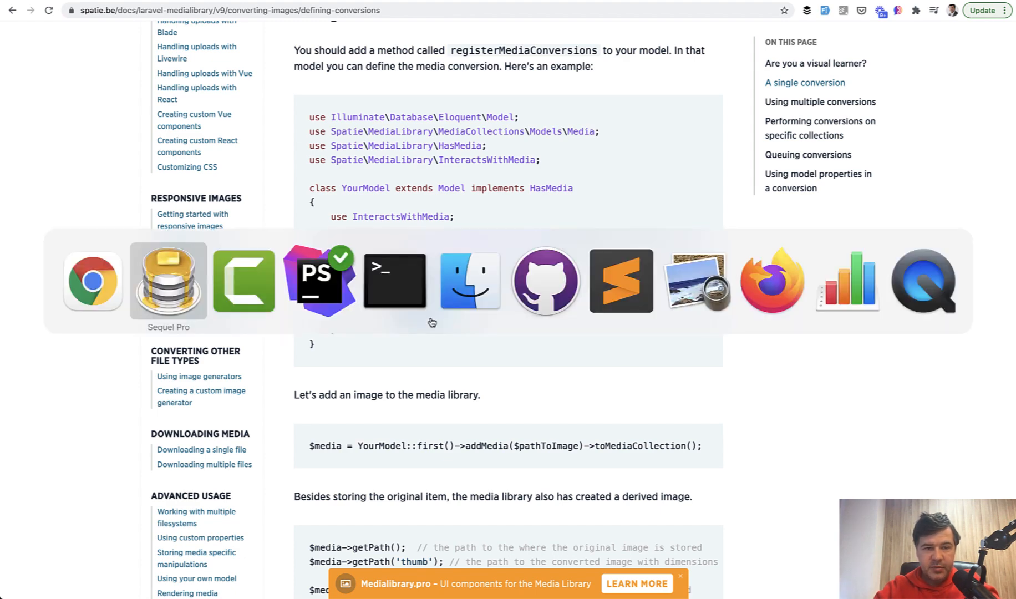
# Step: Show the media table's rows in Sequel Pro, scrolled right to the custom_properties column
pyautogui.click(169, 280)
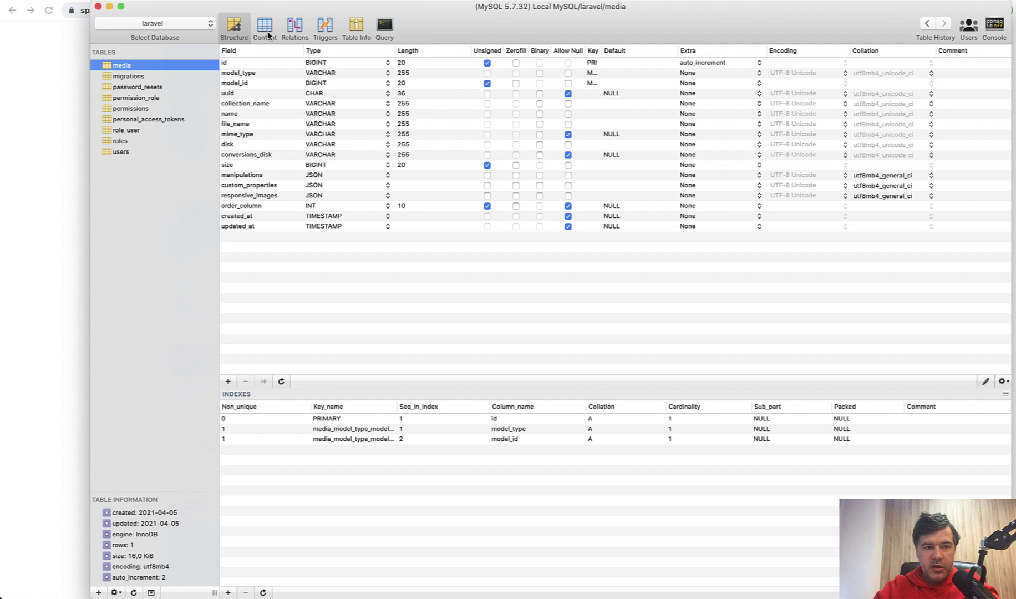
pyautogui.click(264, 27)
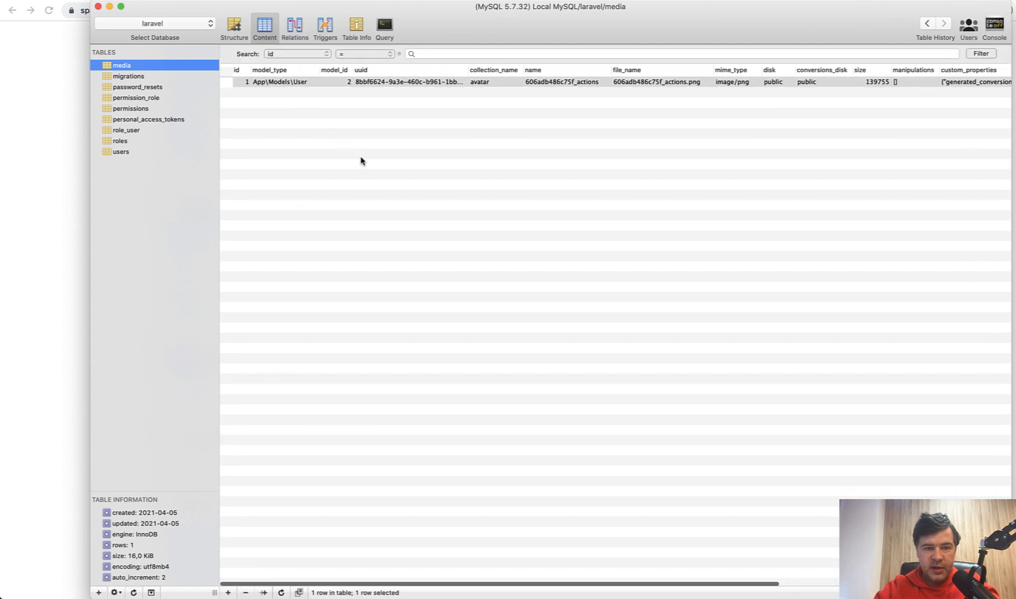
pyautogui.hscroll(3)
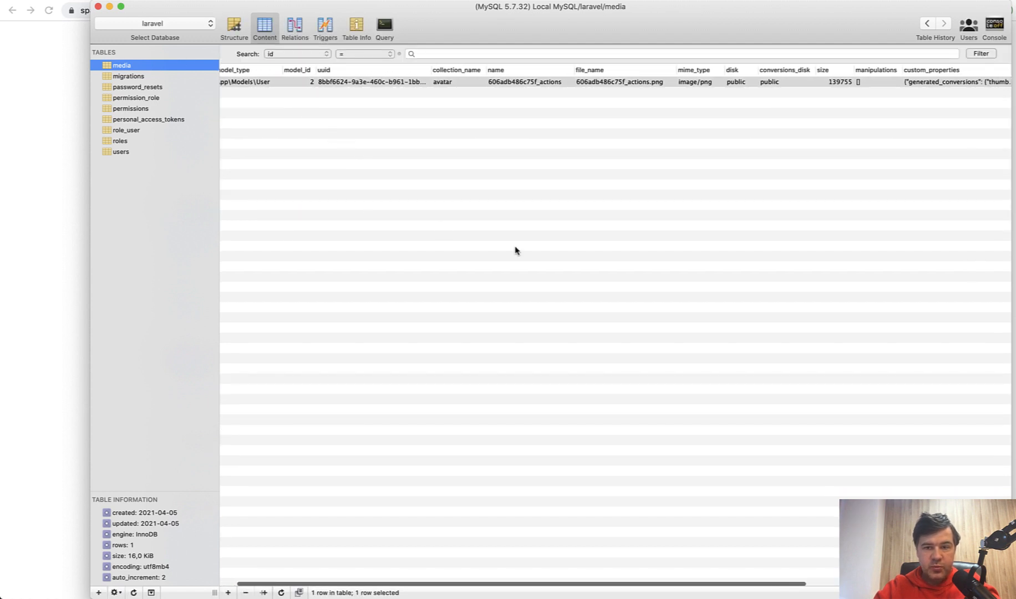
pyautogui.hscroll(3)
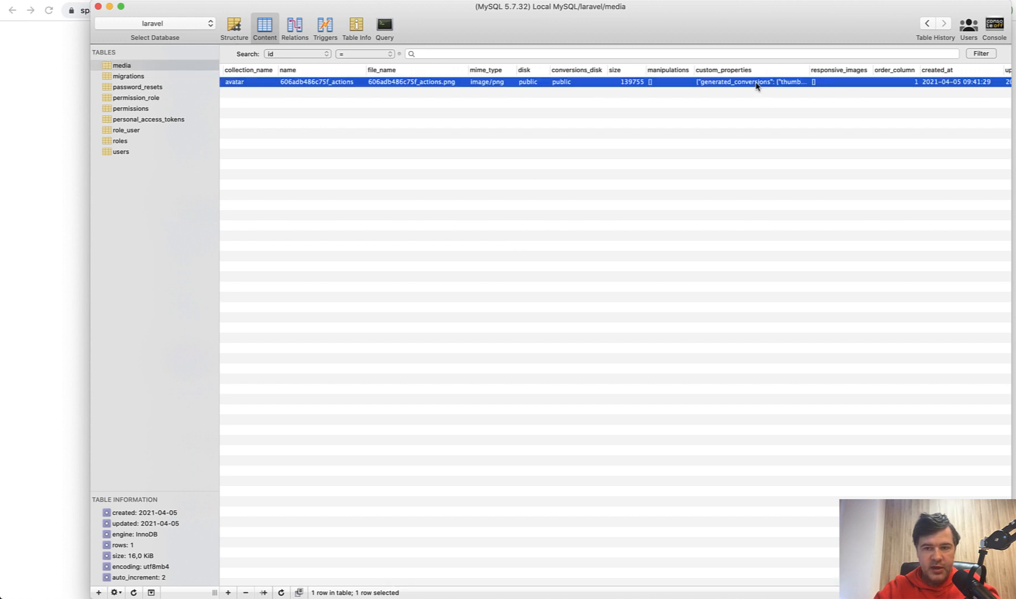
# Step: Inspect the avatar row's custom_properties JSON with thumb and preview conversions true, then deselect it
pyautogui.doubleClick(748, 82)
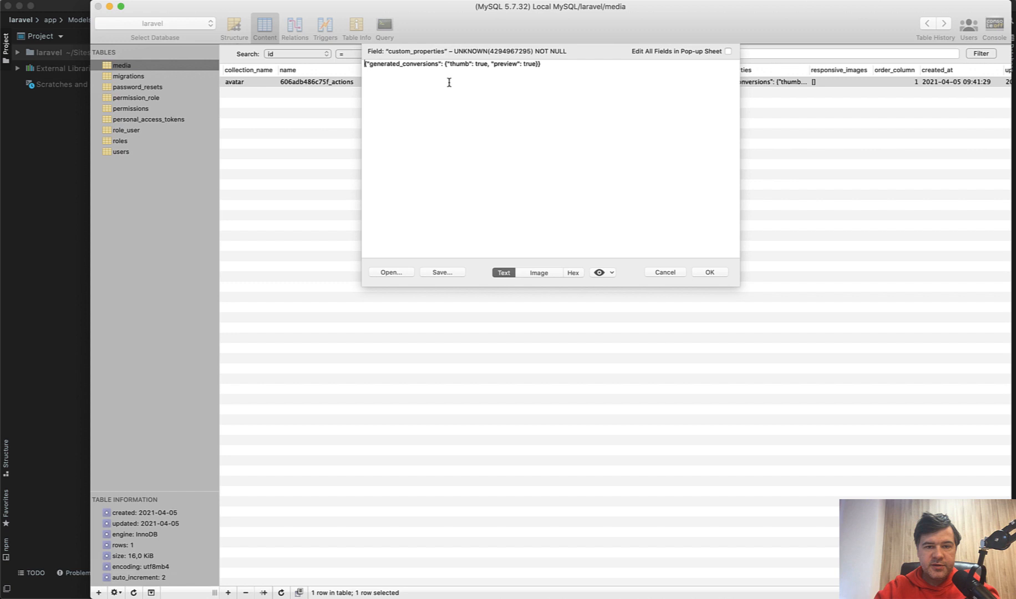
pyautogui.moveTo(581, 142)
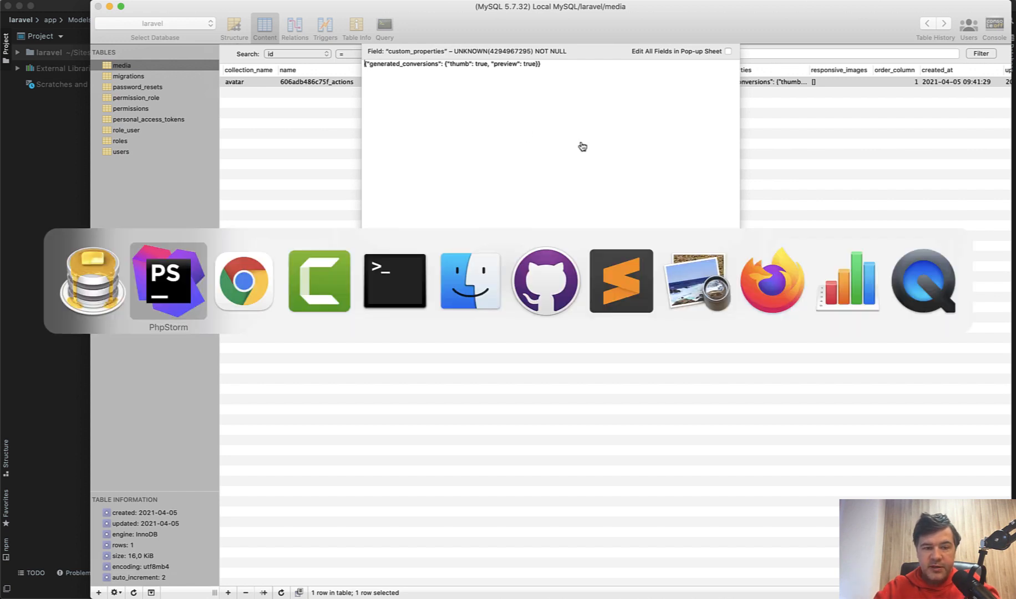
pyautogui.click(168, 281)
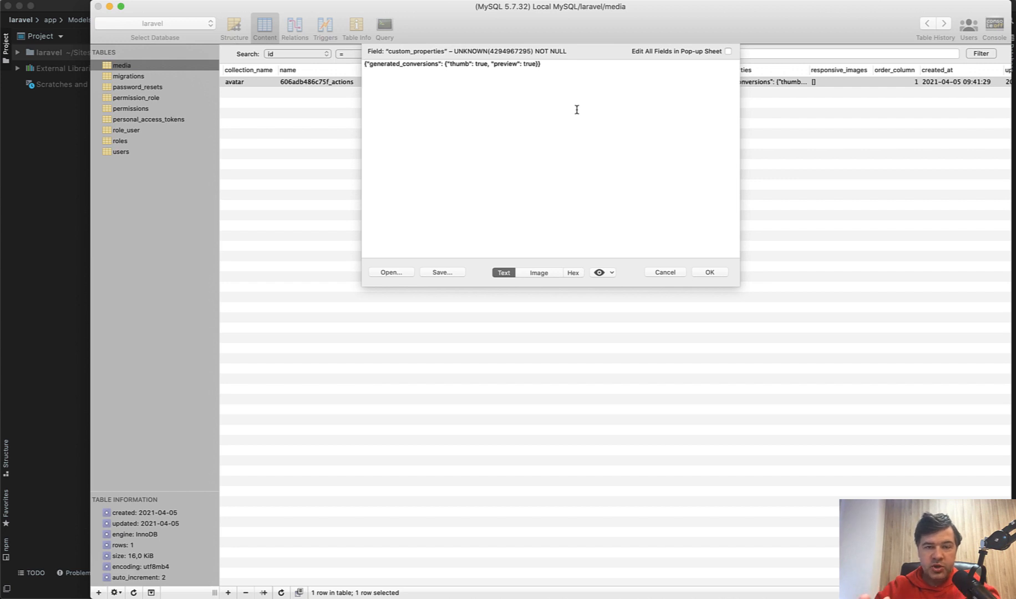
pyautogui.moveTo(566, 142)
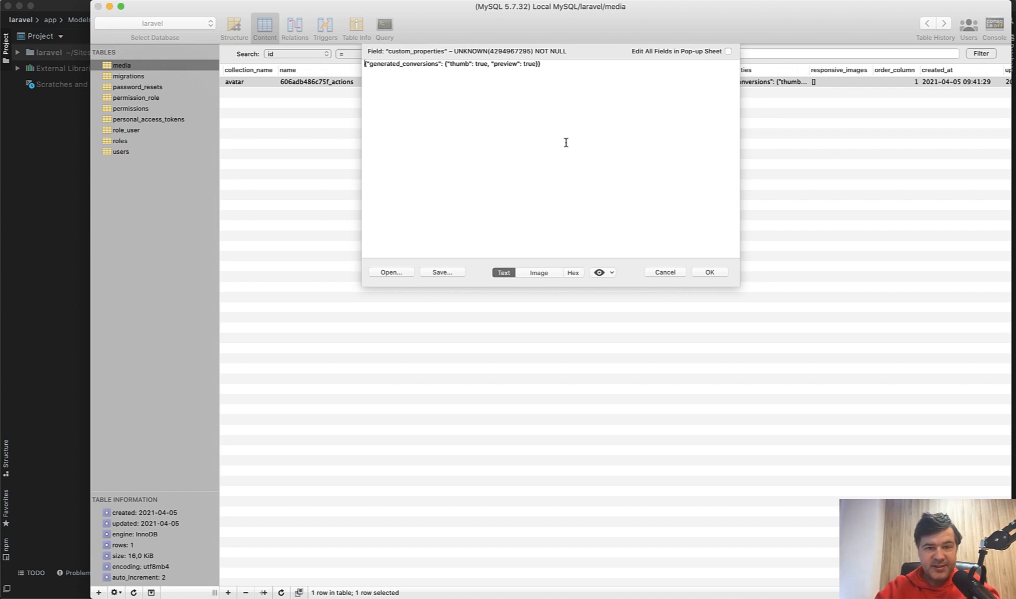
pyautogui.moveTo(579, 157)
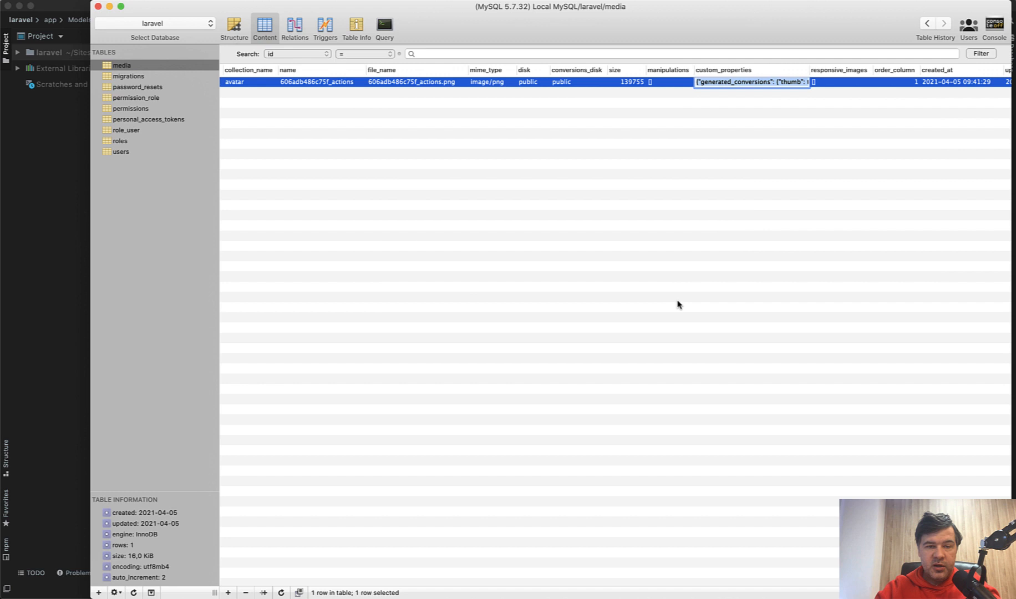
pyautogui.click(608, 277)
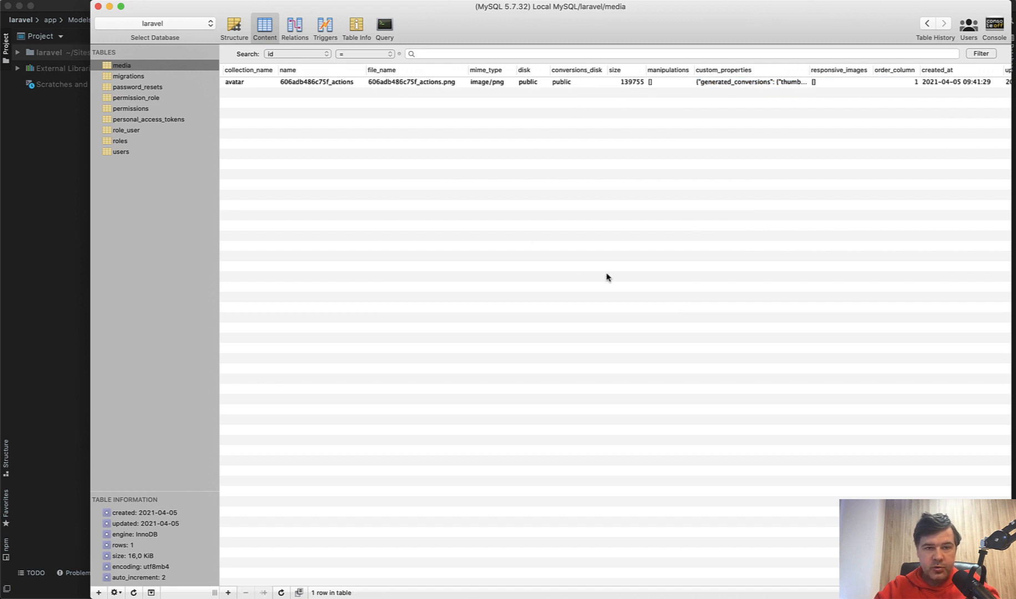
pyautogui.moveTo(708, 162)
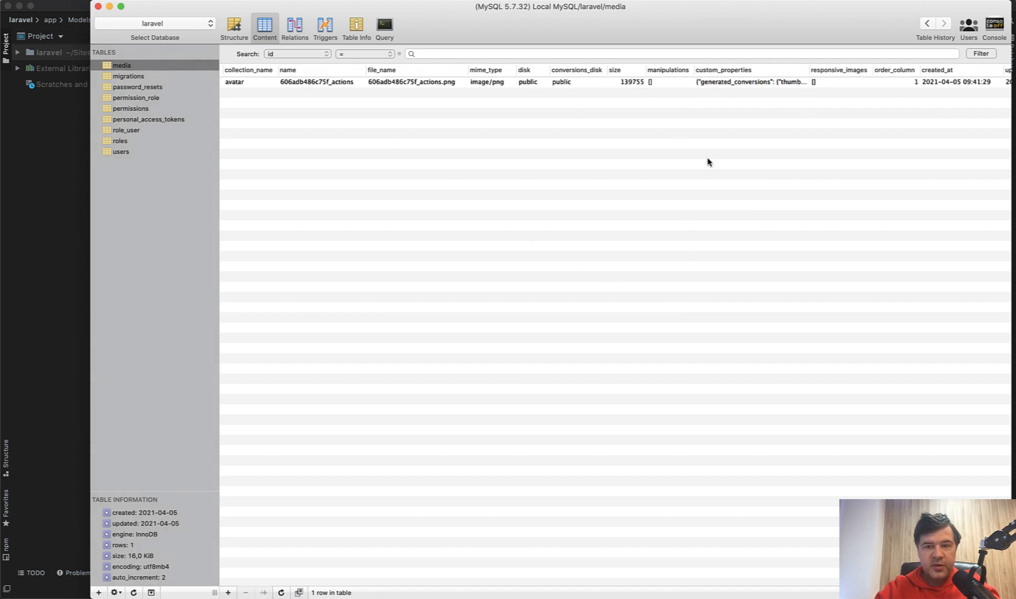
pyautogui.moveTo(681, 159)
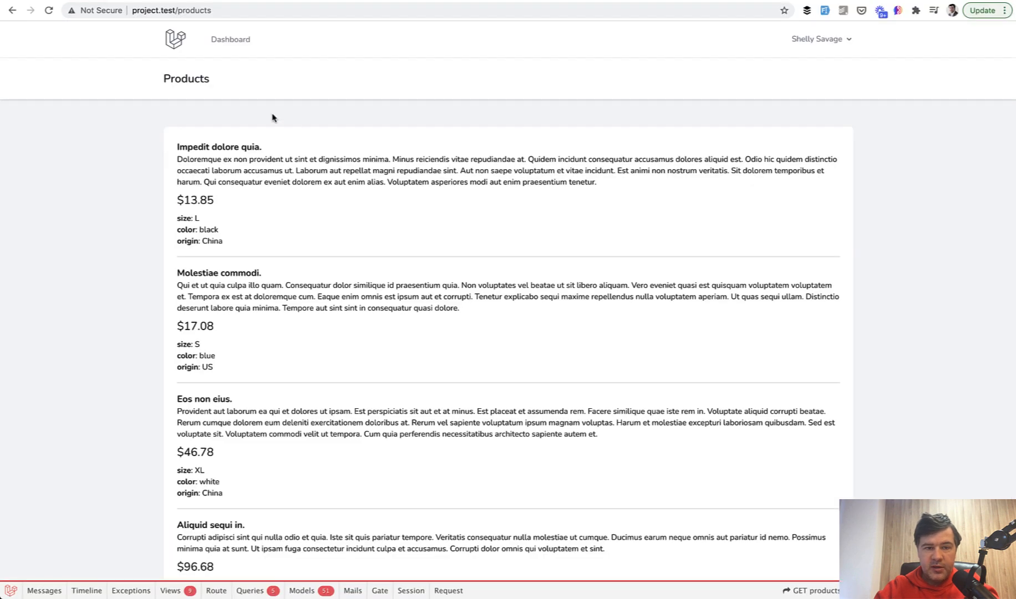
pyautogui.moveTo(177, 221)
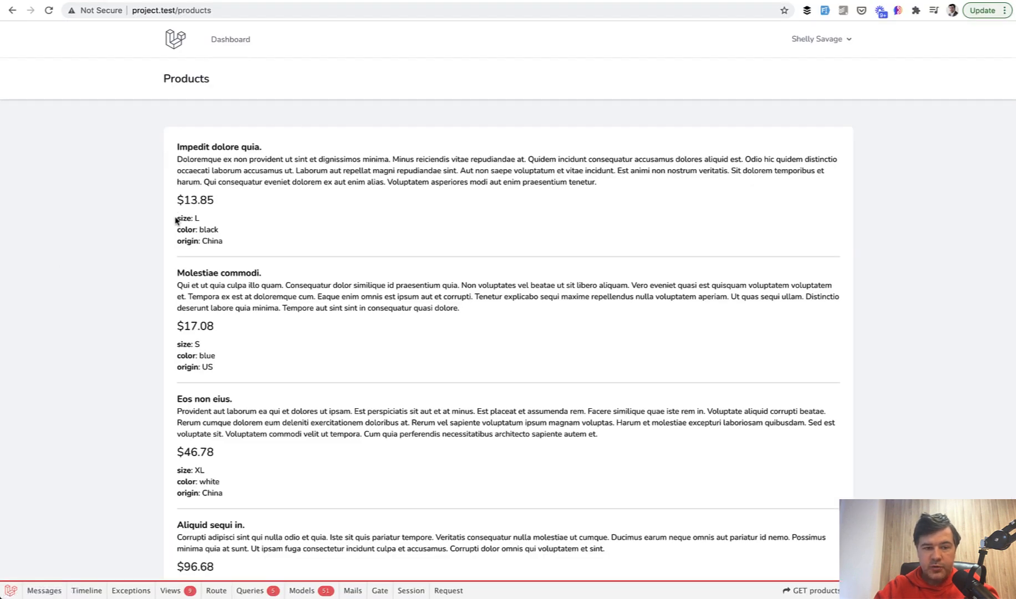
pyautogui.moveTo(234, 245)
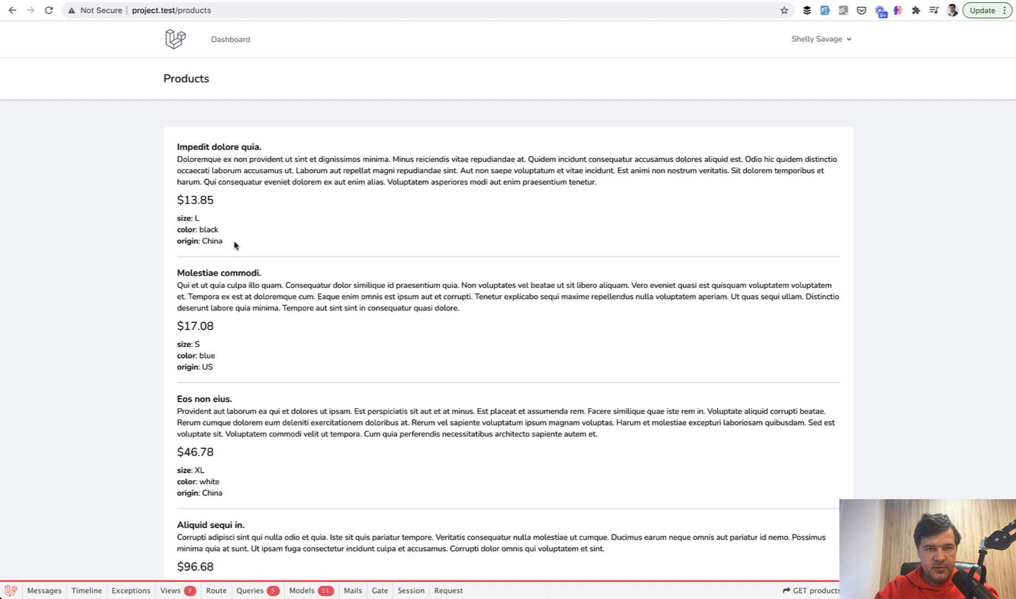
pyautogui.moveTo(327, 312)
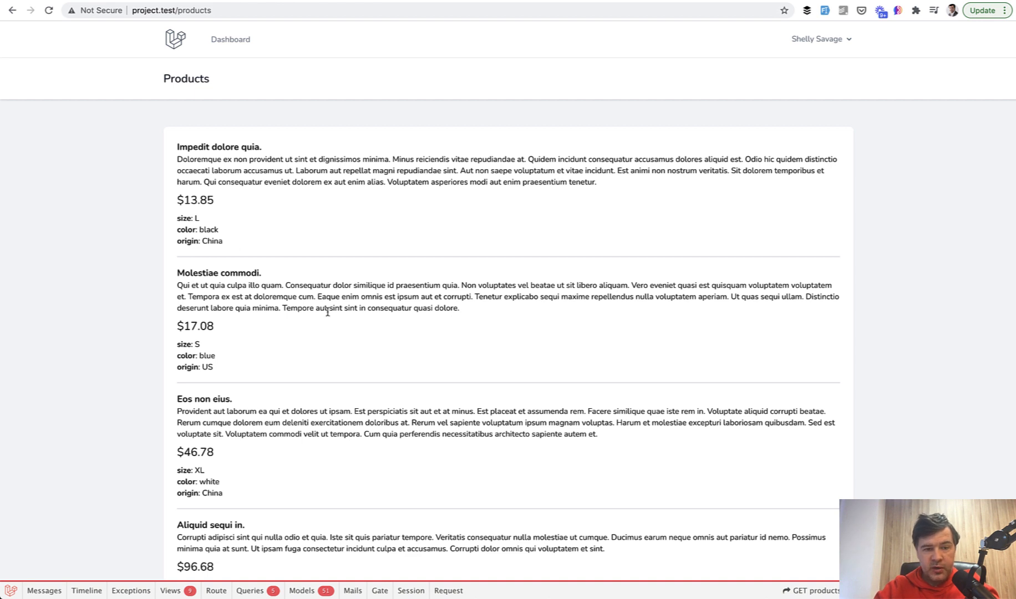
pyautogui.moveTo(338, 260)
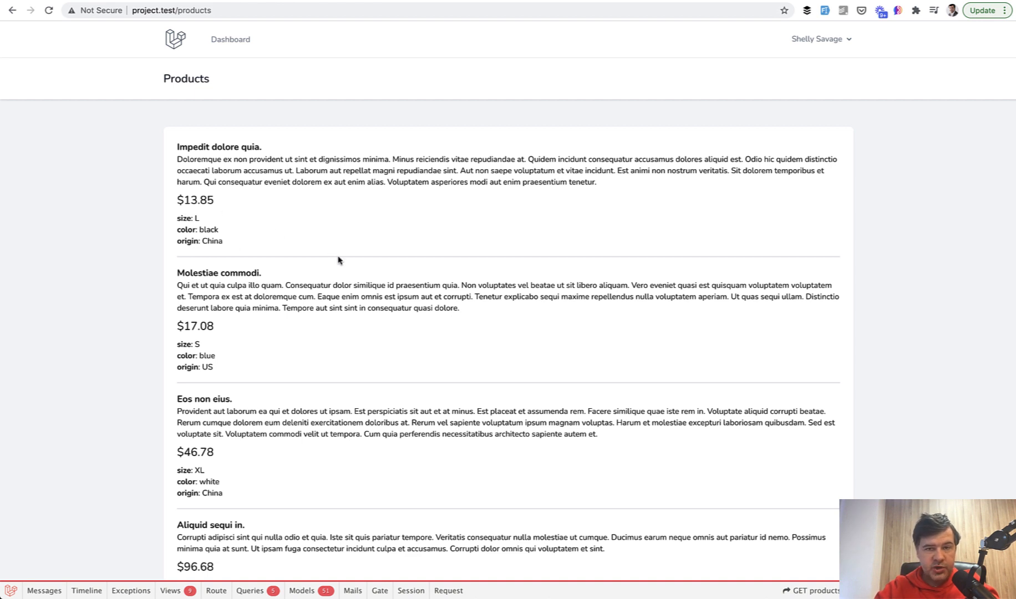
pyautogui.moveTo(614, 104)
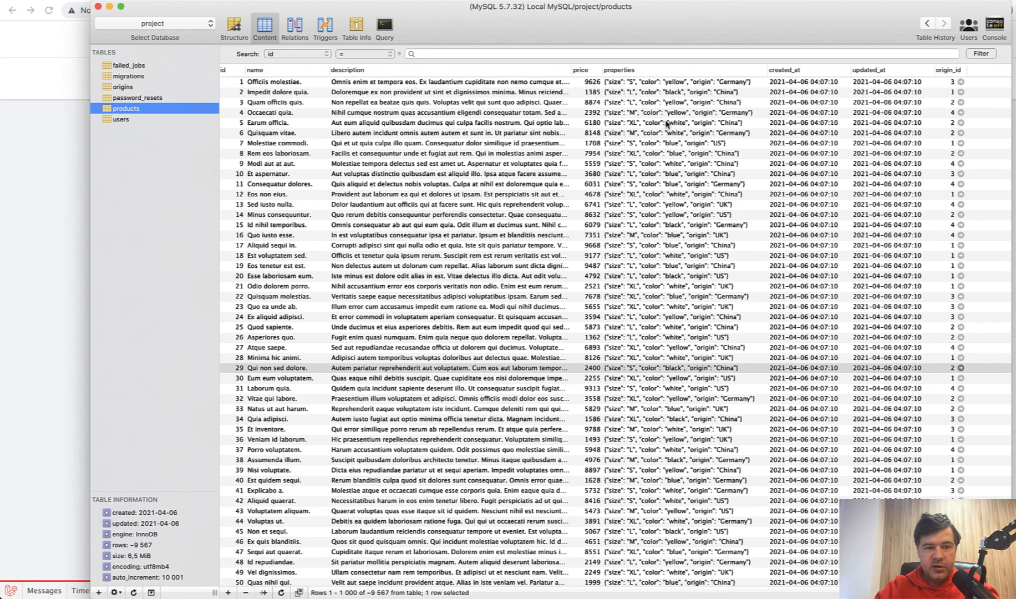
pyautogui.moveTo(674, 114)
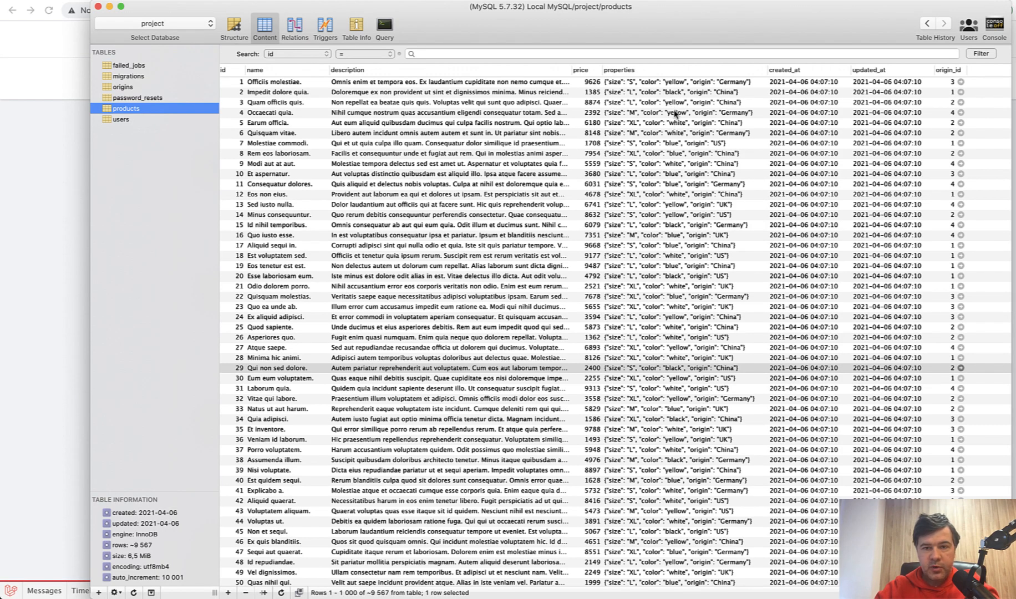
pyautogui.moveTo(627, 89)
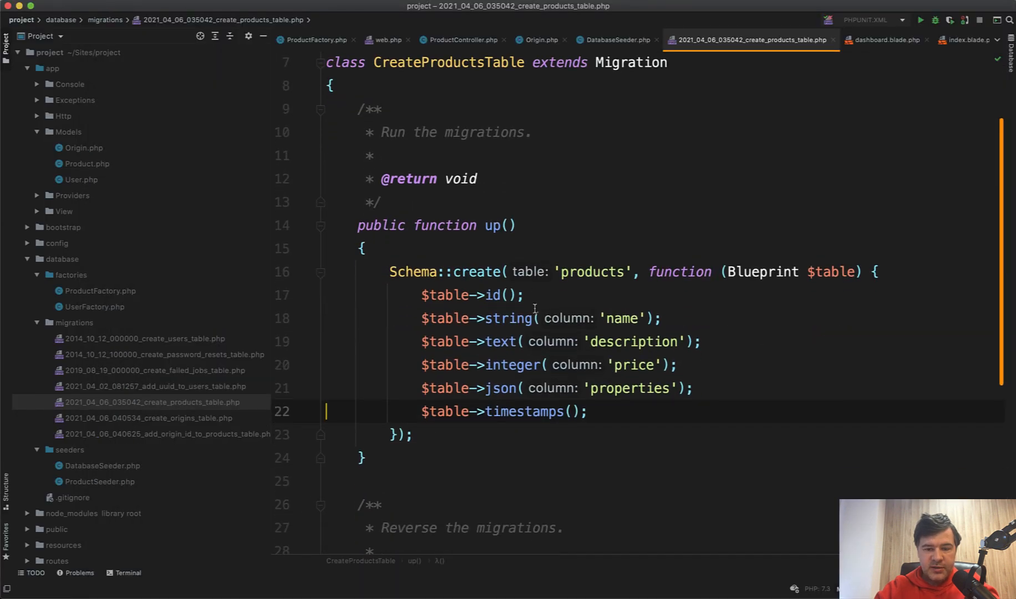
# Step: Open the Product model file, where properties is cast to array
pyautogui.click(85, 164)
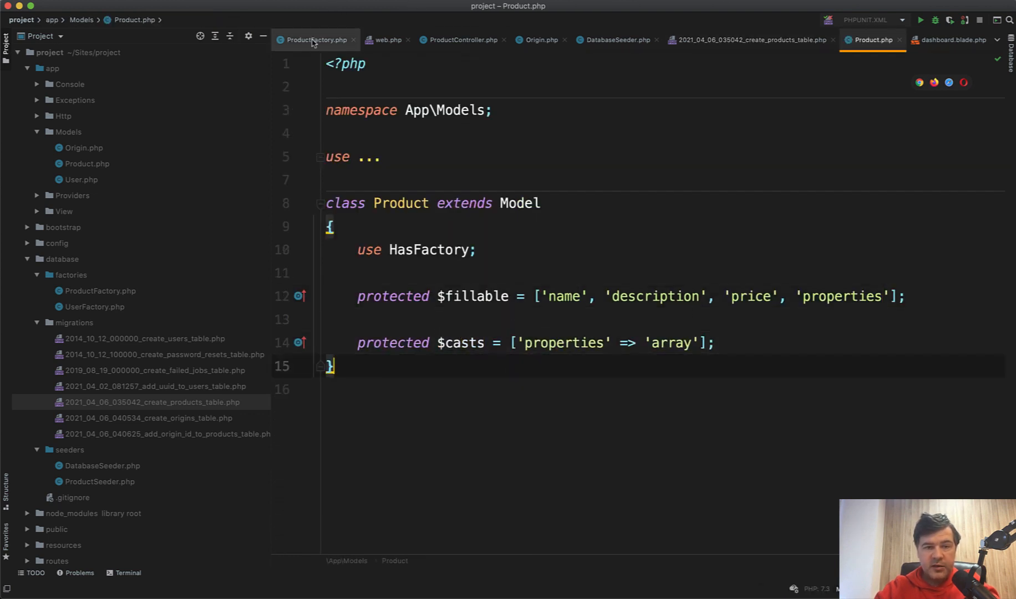
# Step: View ProductFactory's random size, color and origin properties, then the products index Blade view
pyautogui.click(316, 39)
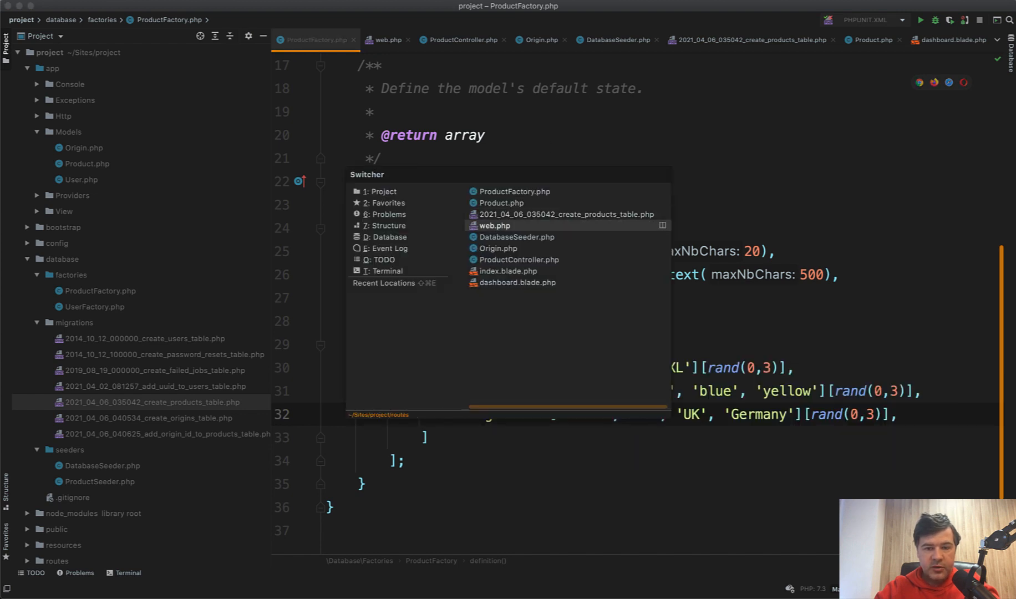
pyautogui.click(508, 270)
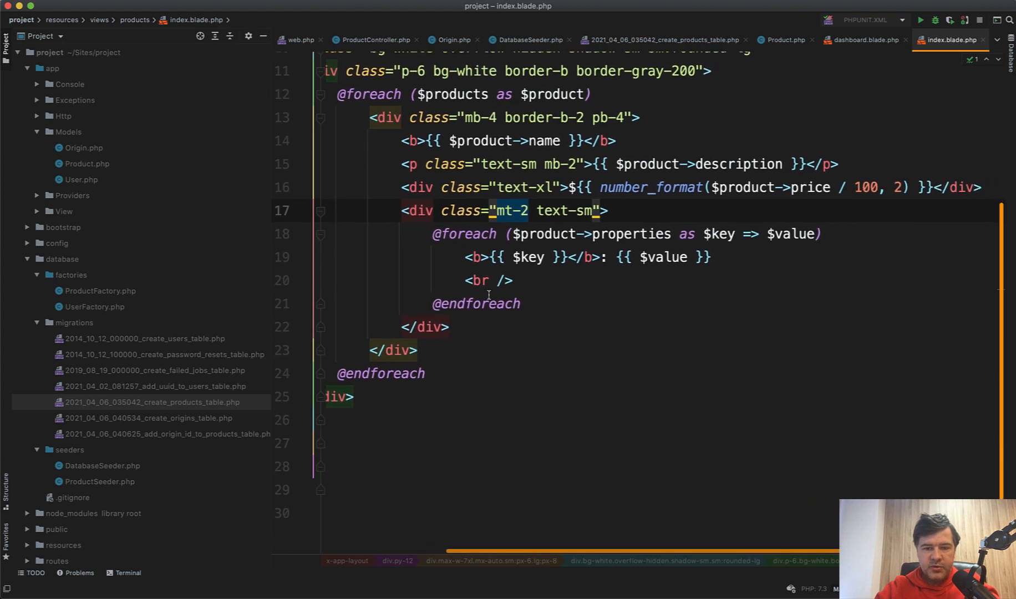
pyautogui.scroll(3)
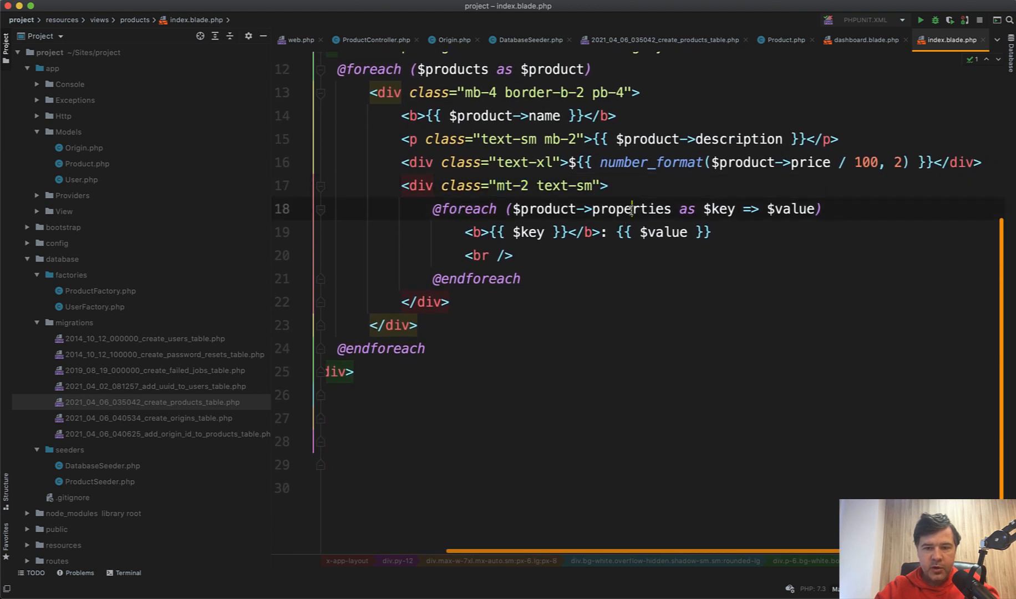
pyautogui.click(522, 279)
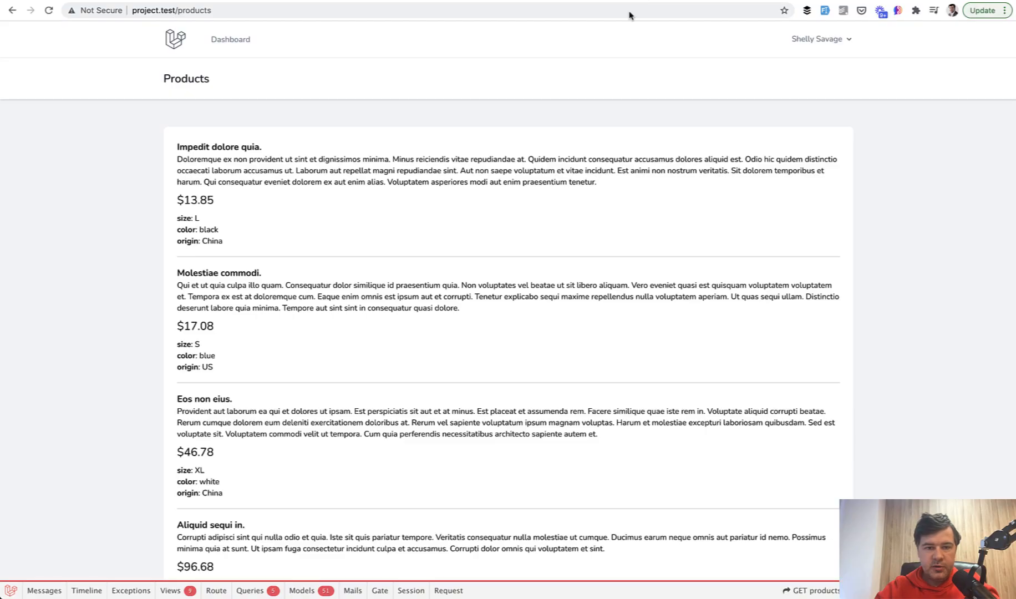
pyautogui.moveTo(225, 253)
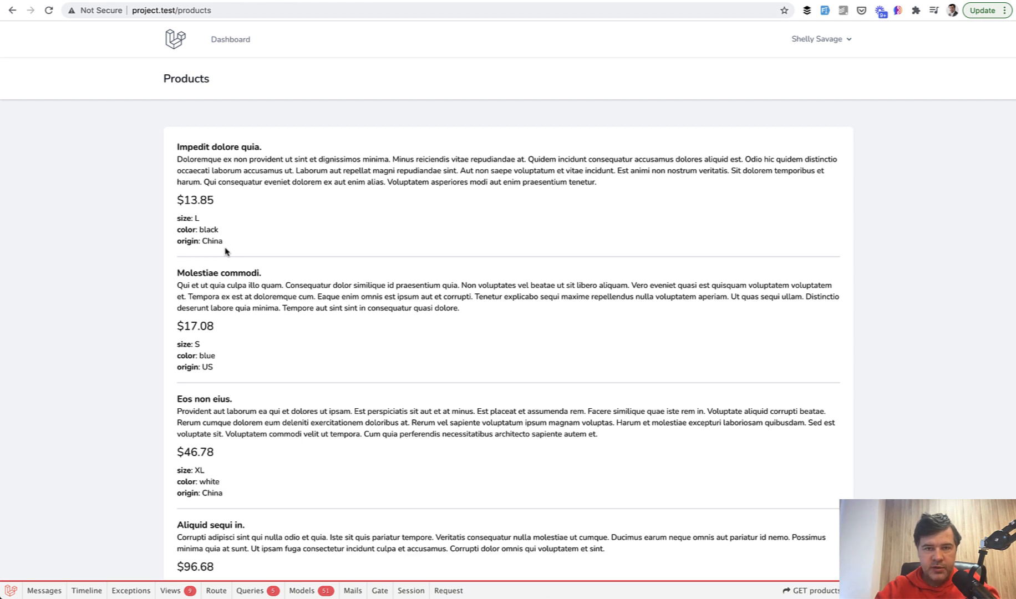
pyautogui.moveTo(188, 261)
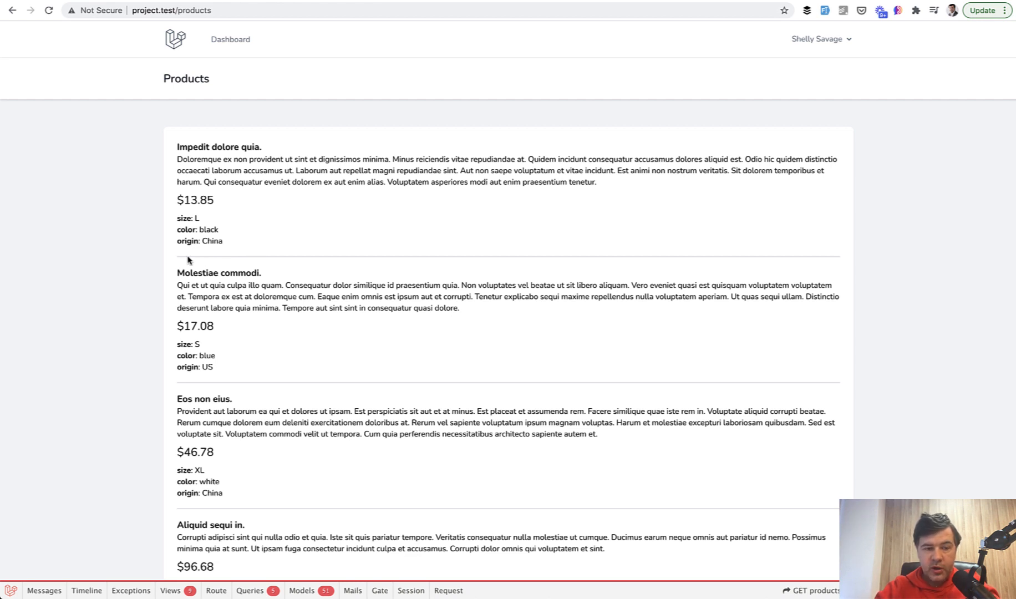
pyautogui.moveTo(245, 246)
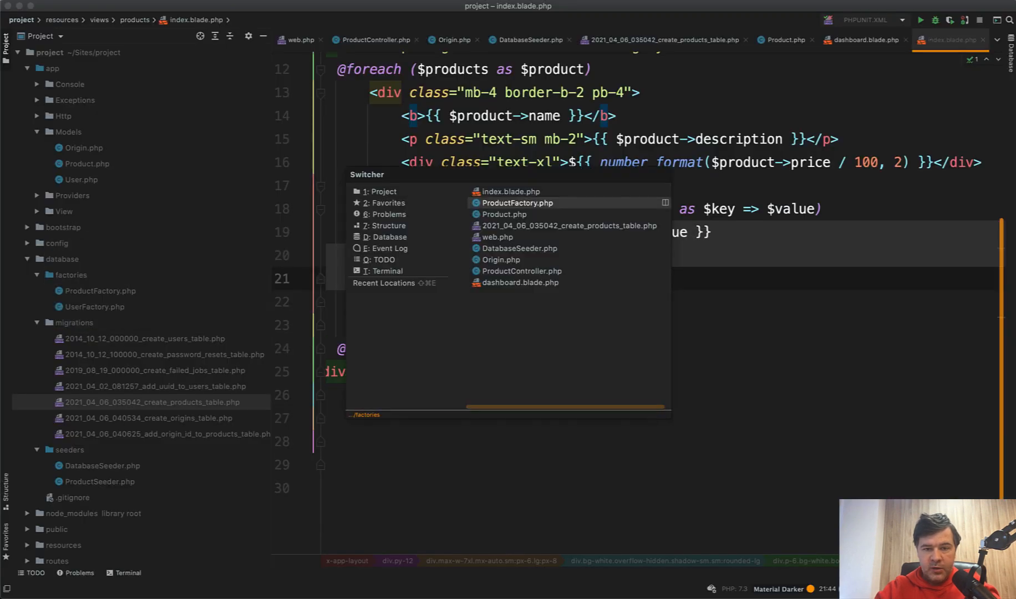
# Step: Open ProductController and read Laravel's JSON Where Clauses docs for the properties->origin China query
pyautogui.click(520, 270)
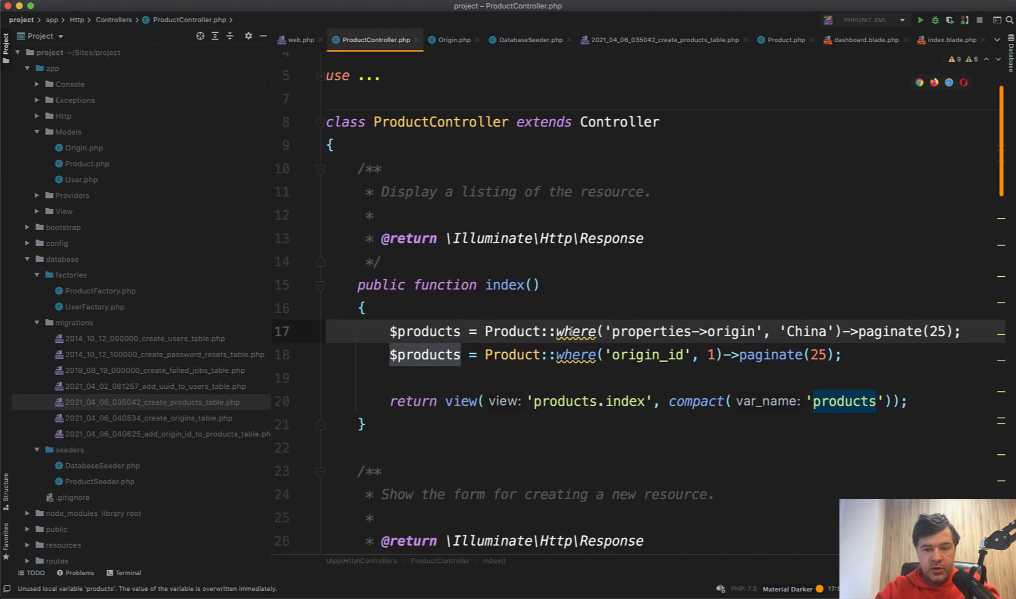
pyautogui.moveTo(913, 311)
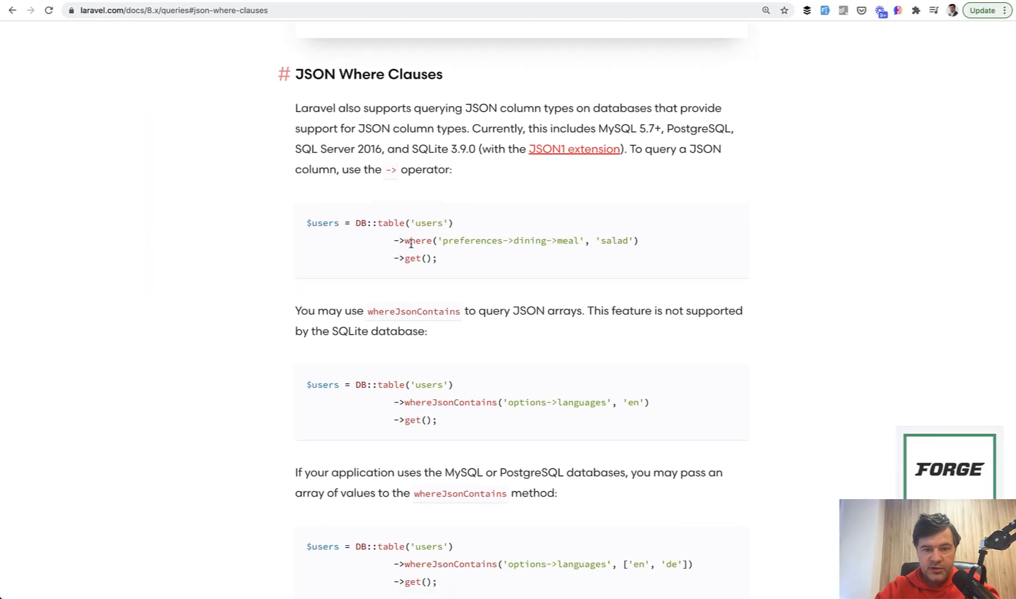
pyautogui.scroll(-3)
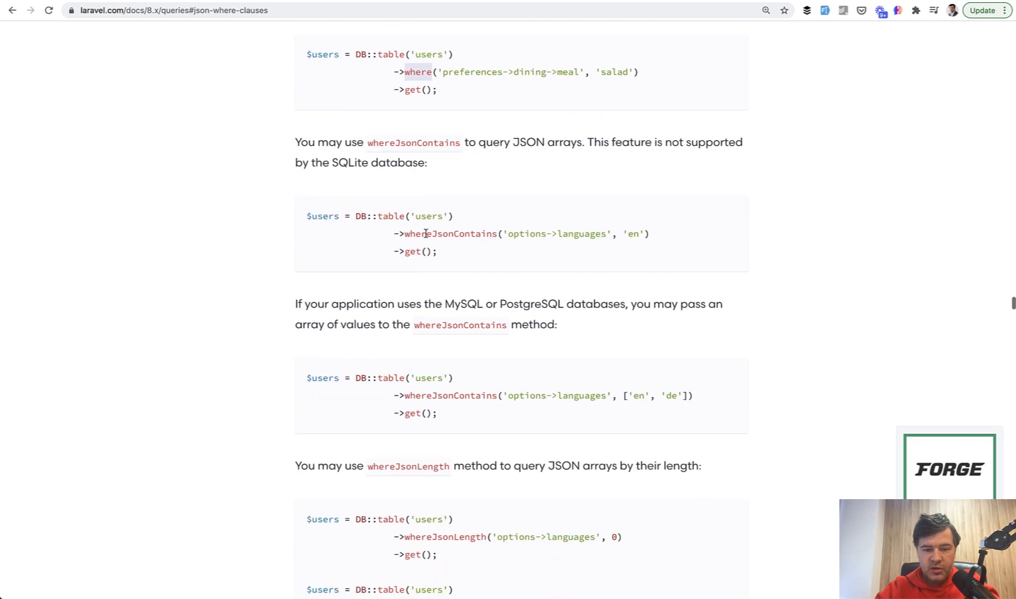
pyautogui.scroll(-3)
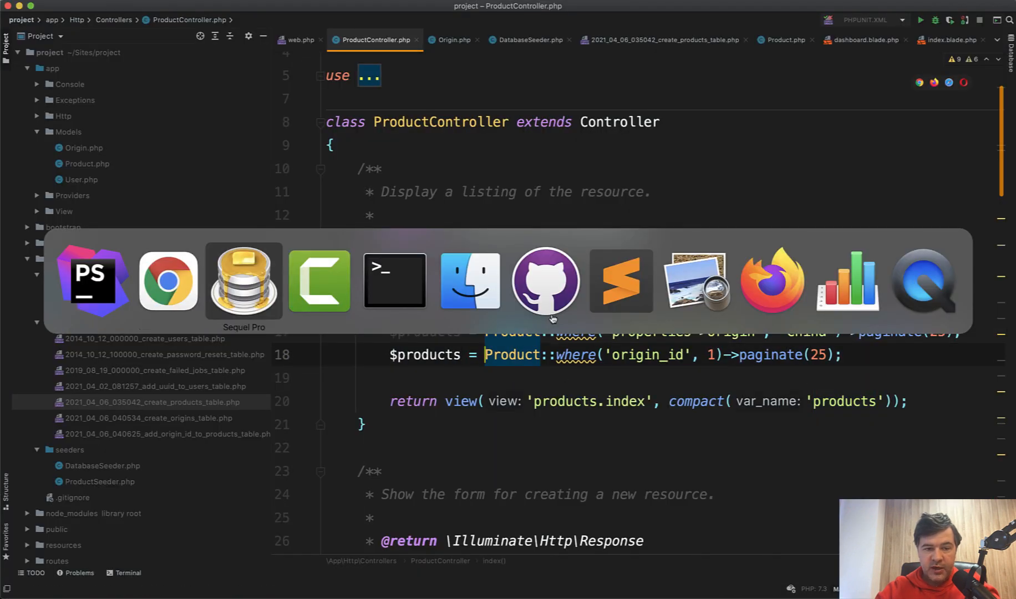
# Step: Show Debugbar's executed queries on the Products page, including the json_extract origin China filter
pyautogui.click(244, 280)
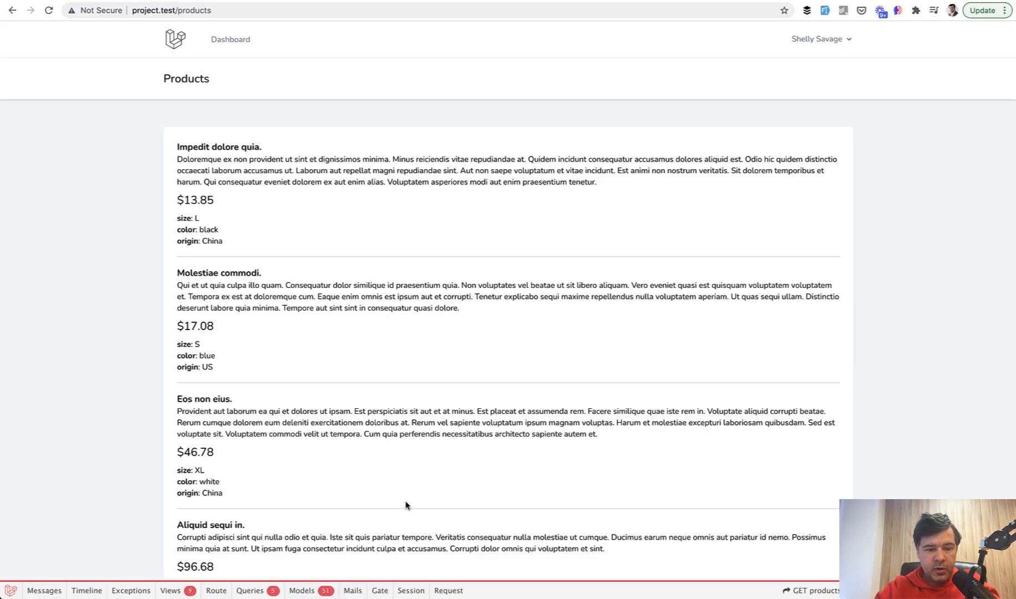
pyautogui.moveTo(535, 593)
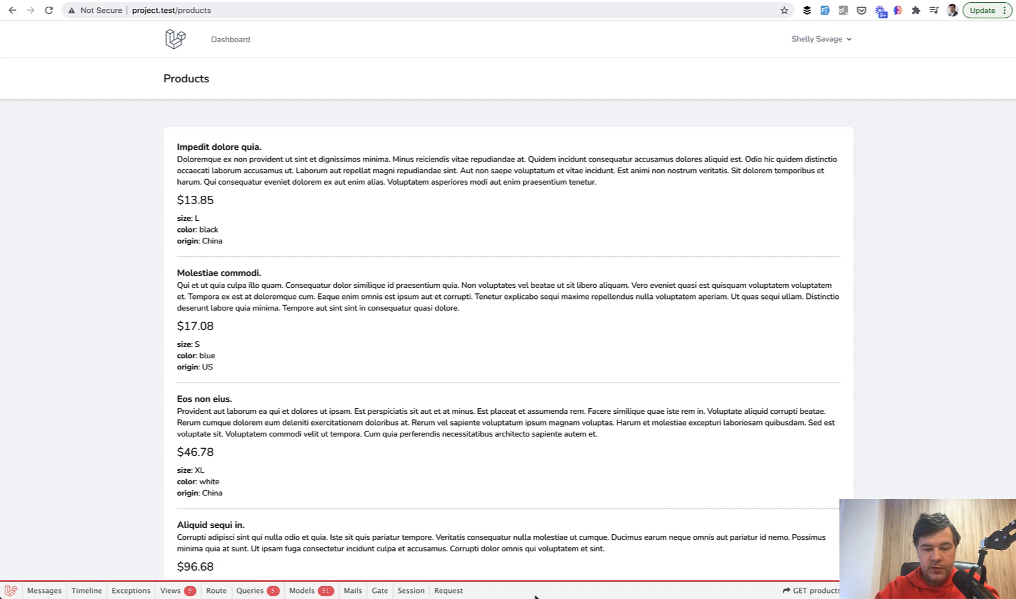
pyautogui.click(252, 591)
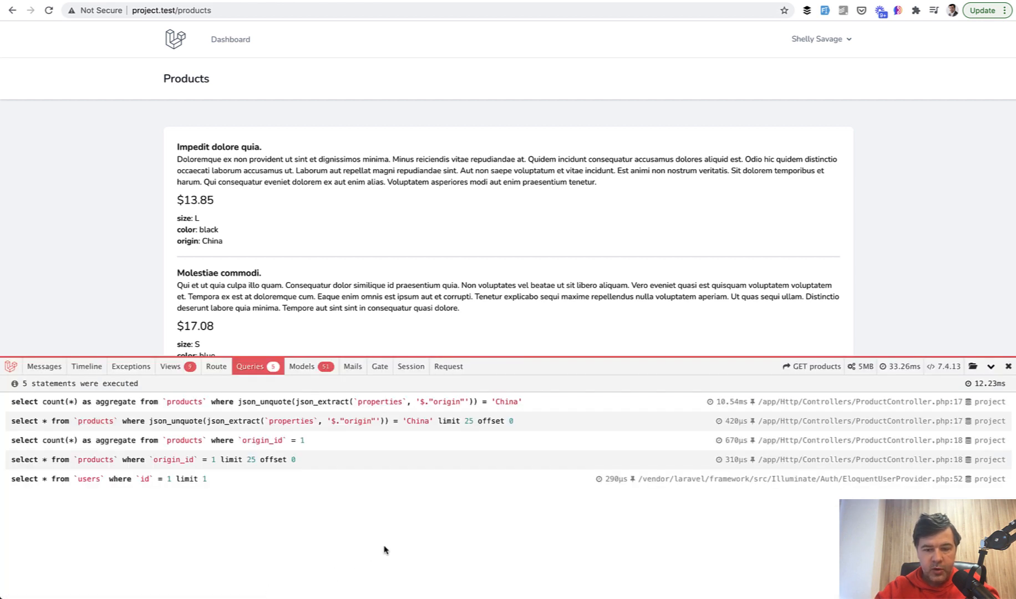
pyautogui.moveTo(220, 454)
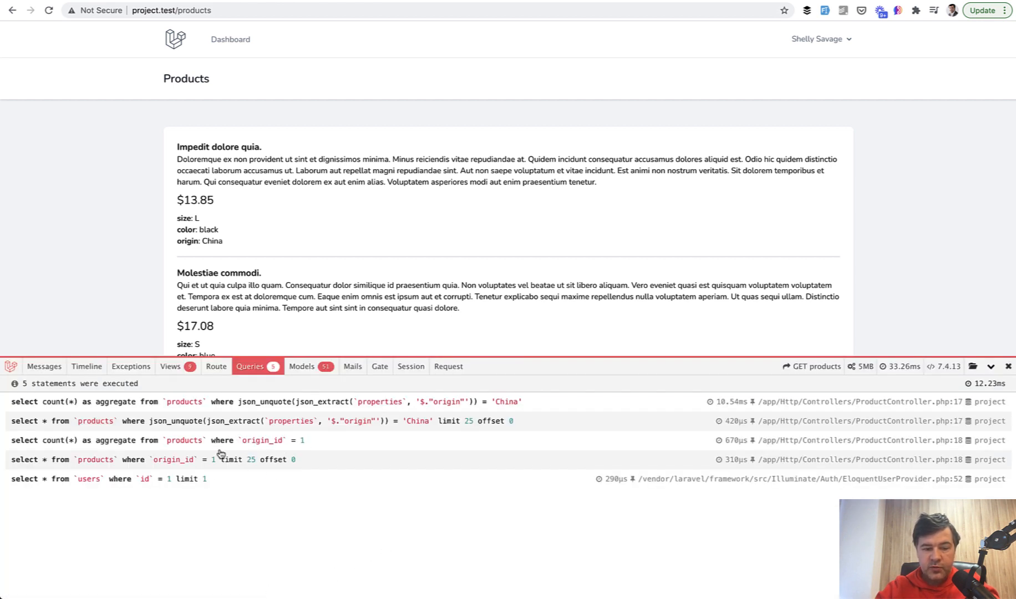
pyautogui.moveTo(737, 464)
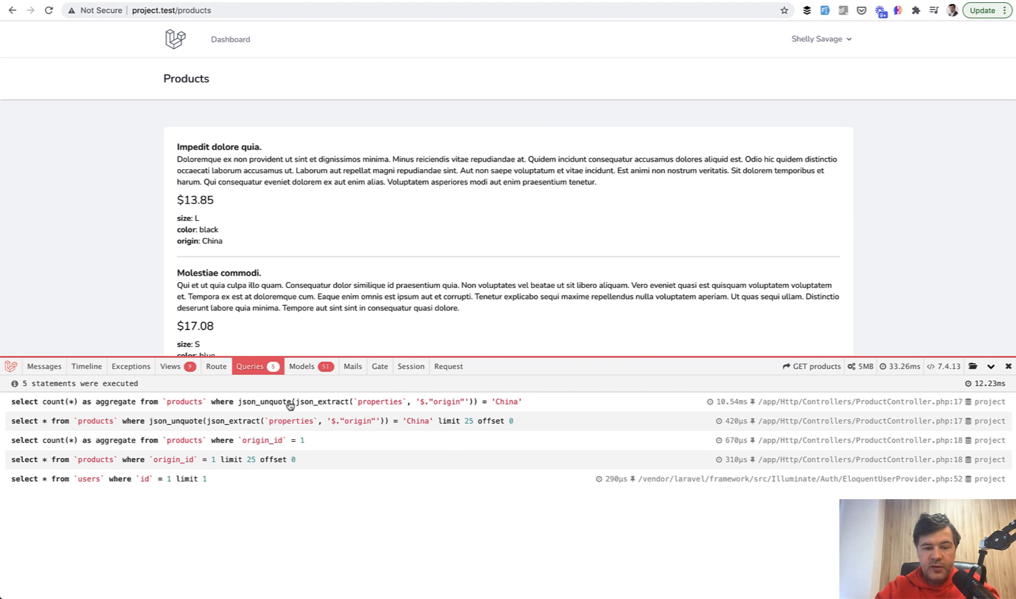
pyautogui.moveTo(273, 408)
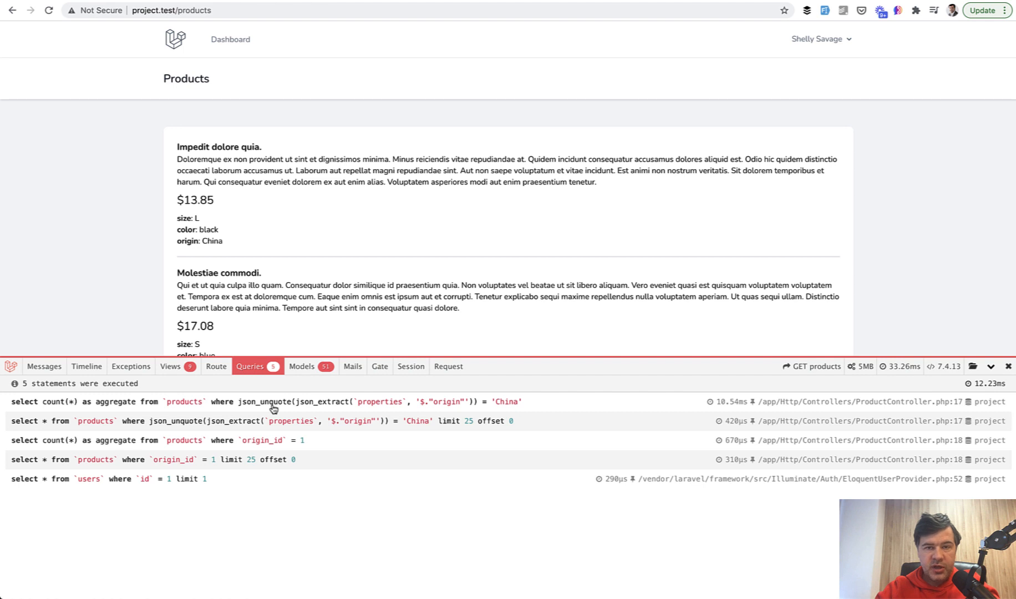
pyautogui.moveTo(151, 412)
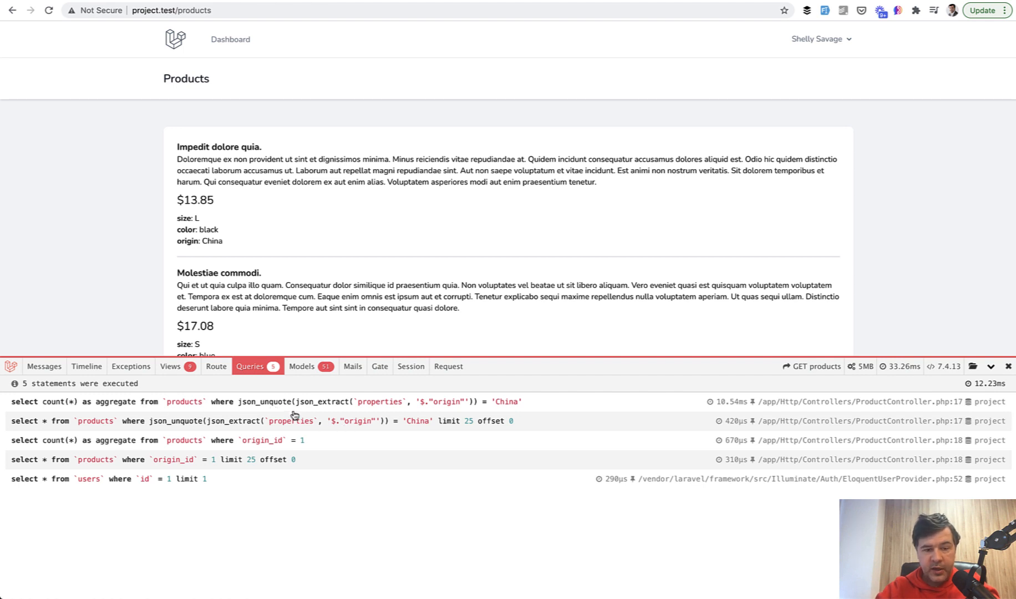
pyautogui.moveTo(749, 402)
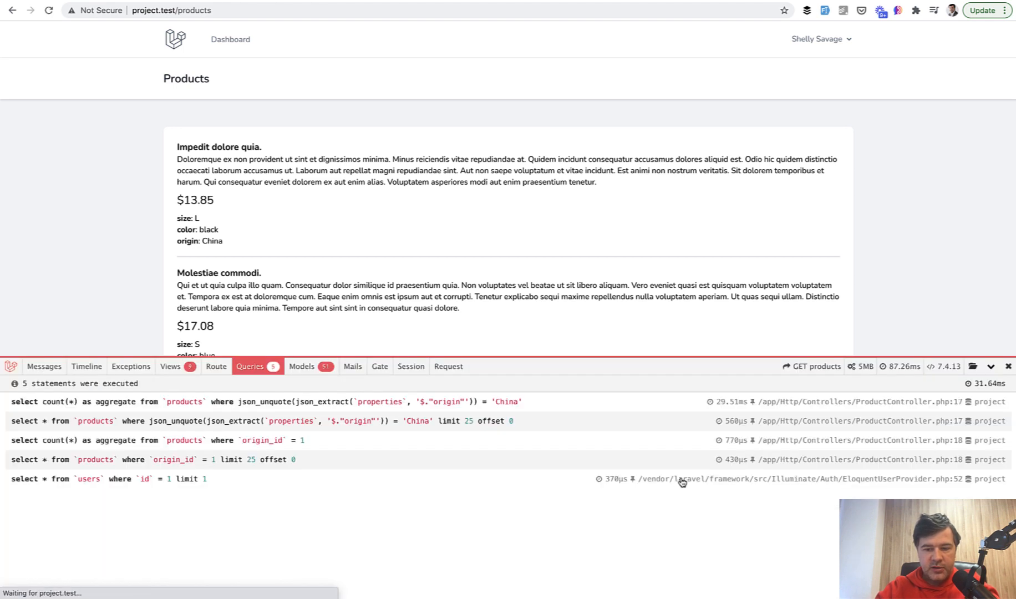
pyautogui.moveTo(692, 520)
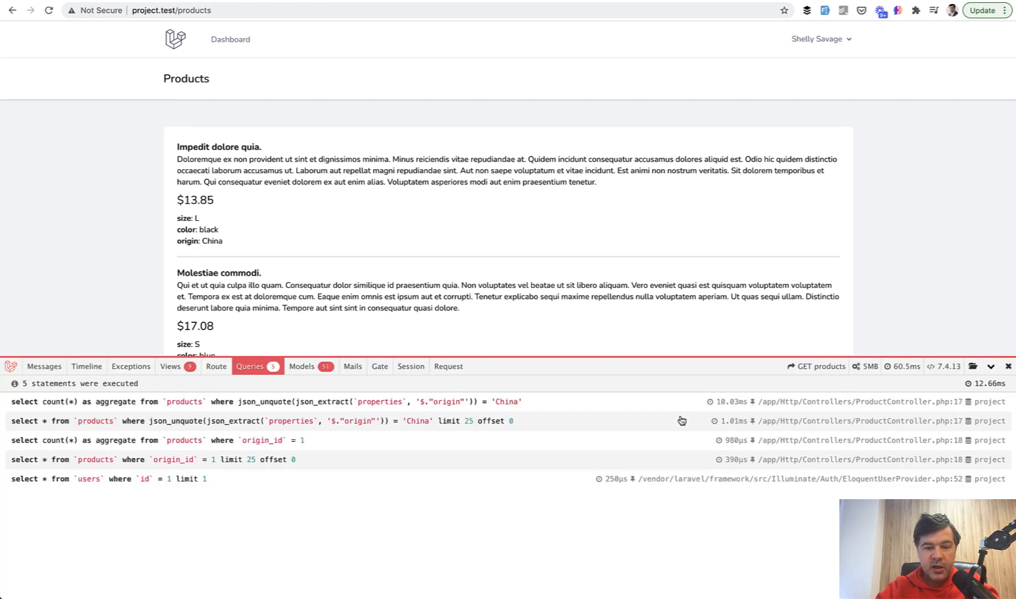
pyautogui.moveTo(290, 425)
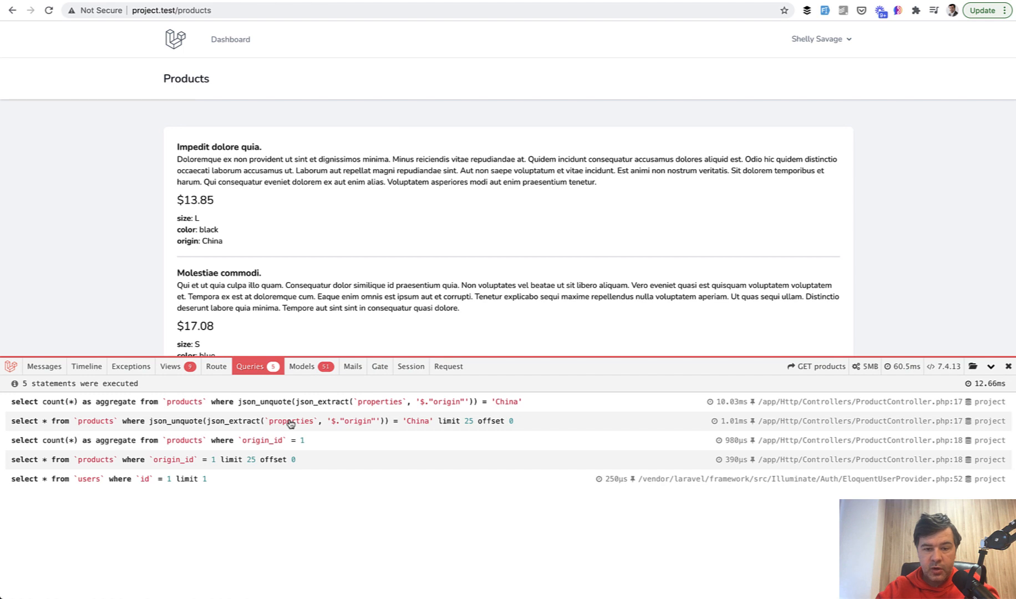
pyautogui.moveTo(590, 502)
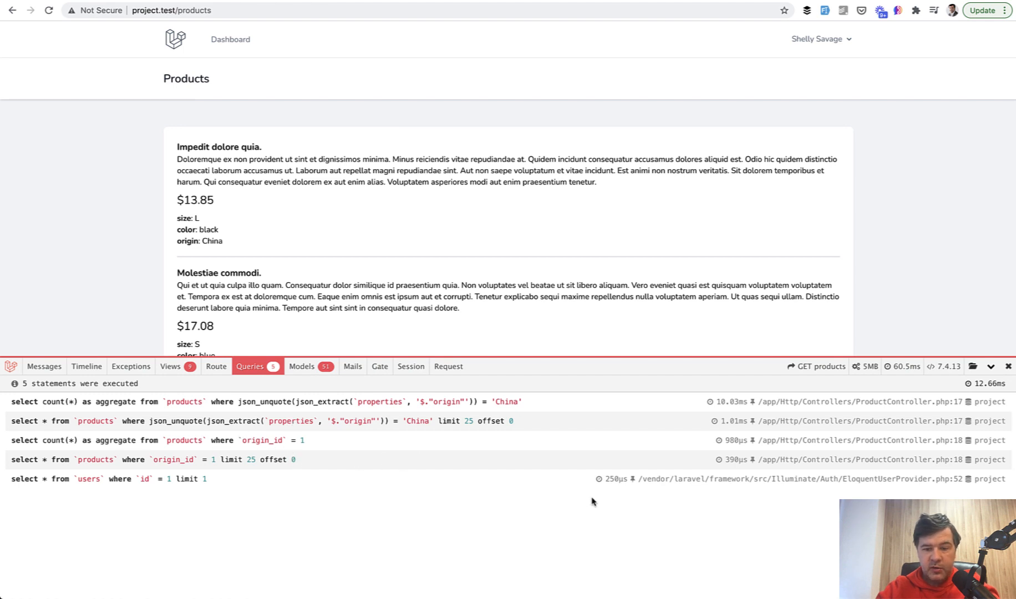
pyautogui.moveTo(677, 531)
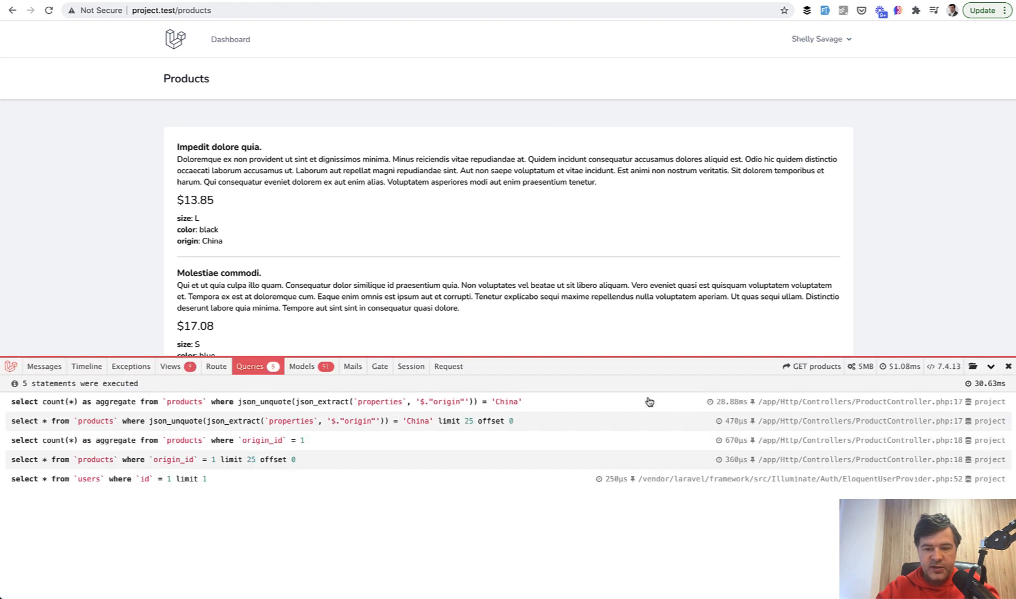
pyautogui.moveTo(609, 291)
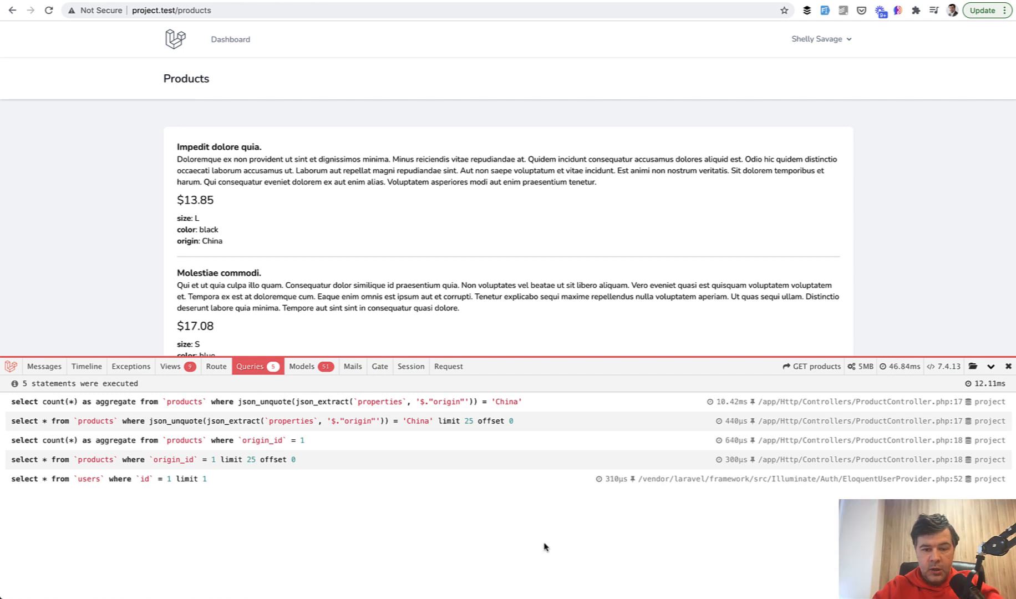
pyautogui.moveTo(440, 420)
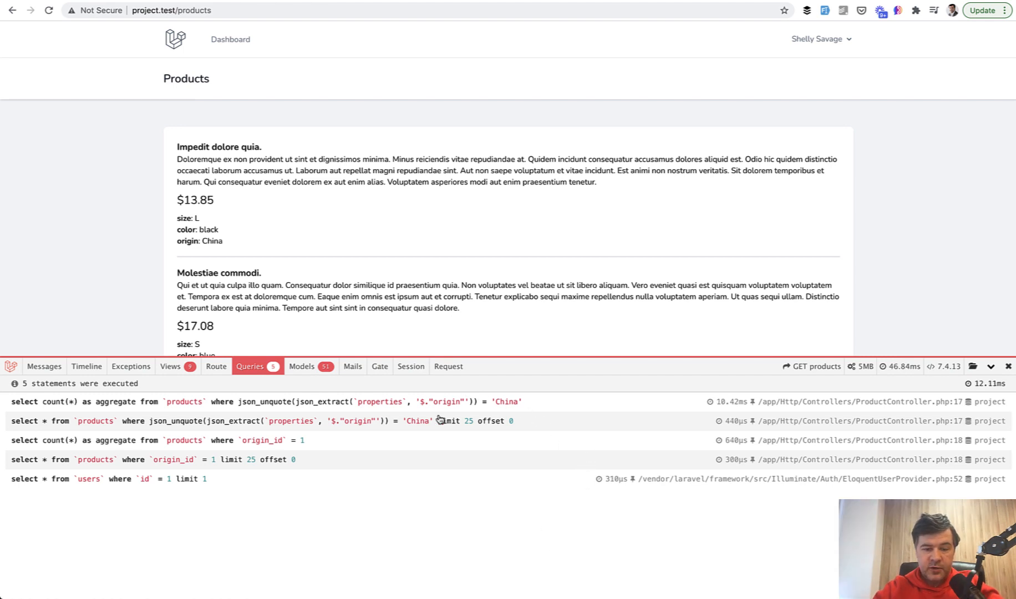
pyautogui.moveTo(386, 481)
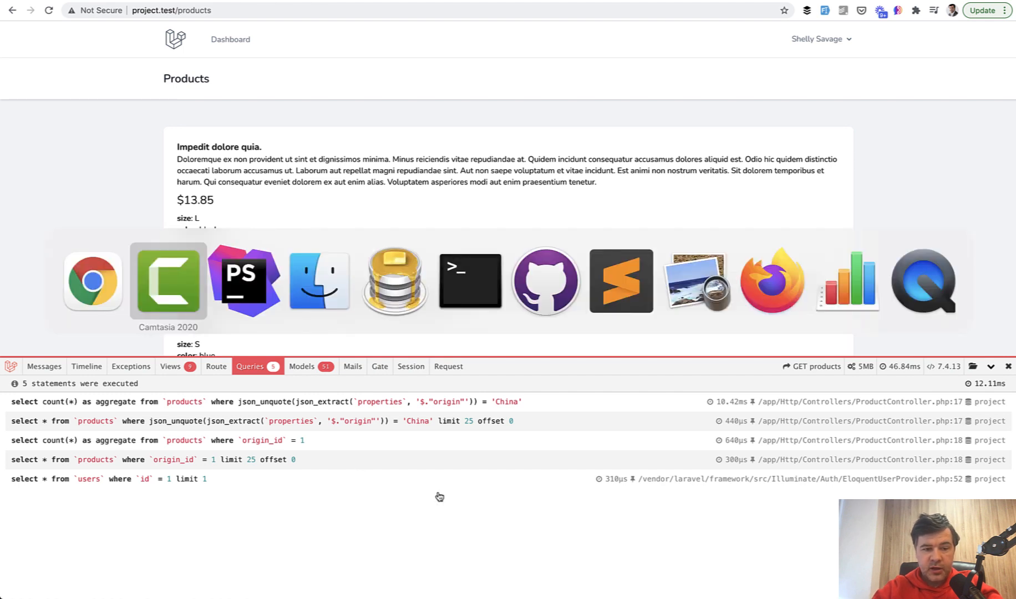
# Step: Swap ProductController's two query lines and reload Chrome so origin_id queries run first
pyautogui.click(244, 281)
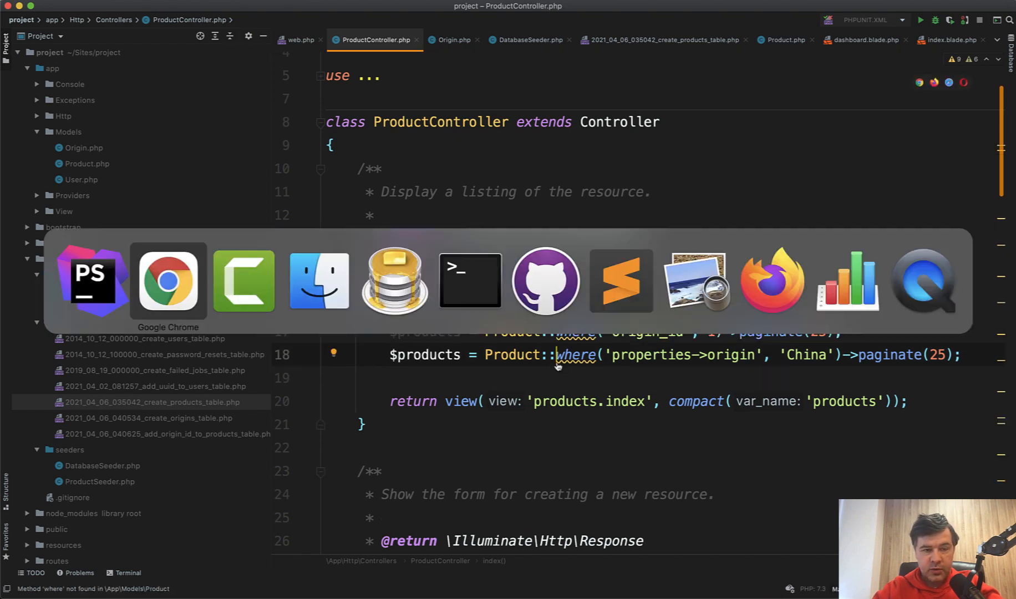
pyautogui.click(167, 280)
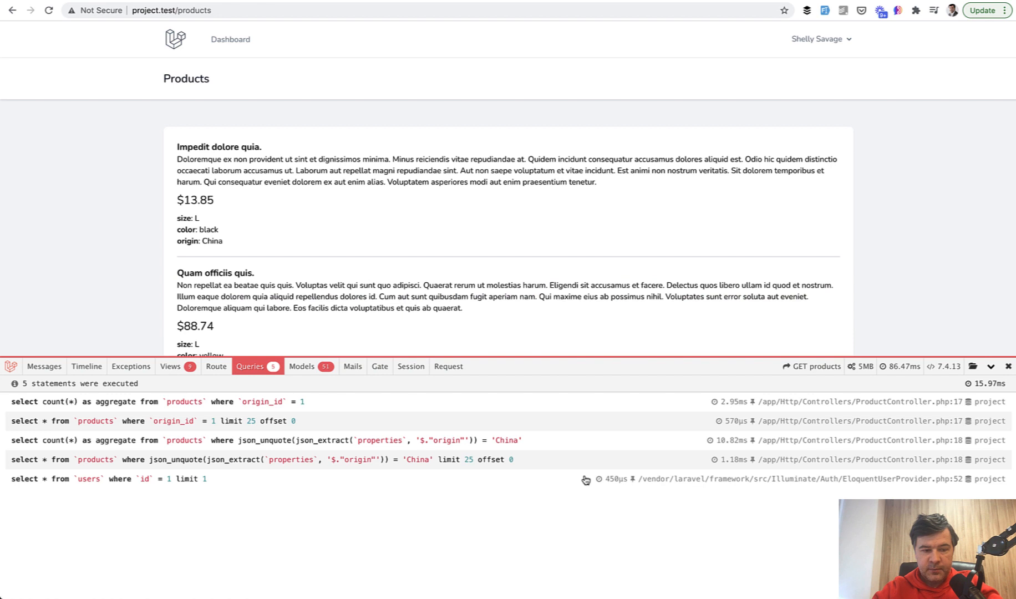
pyautogui.moveTo(593, 504)
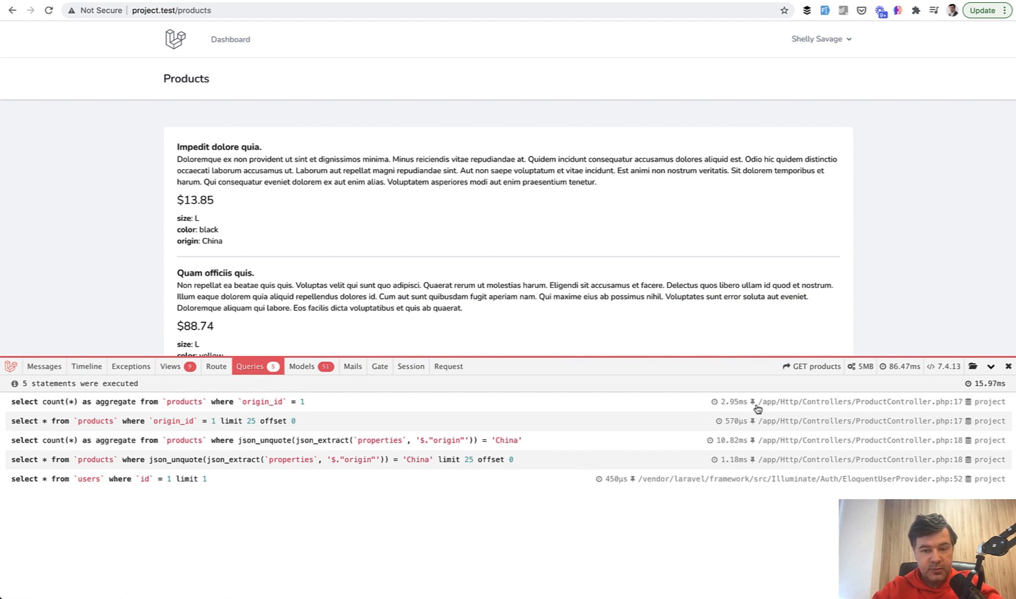
pyautogui.moveTo(744, 446)
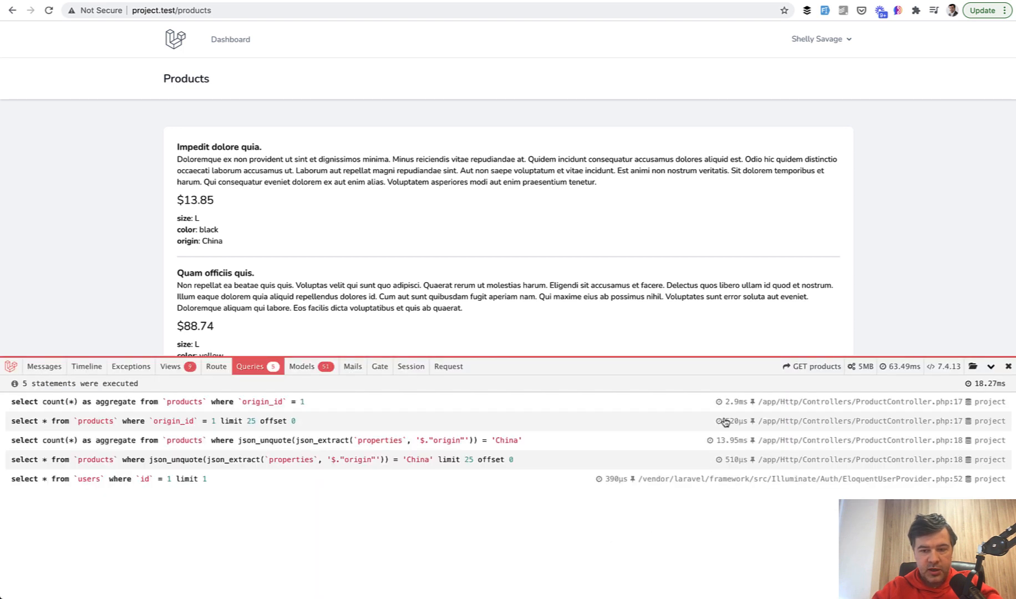
pyautogui.moveTo(663, 512)
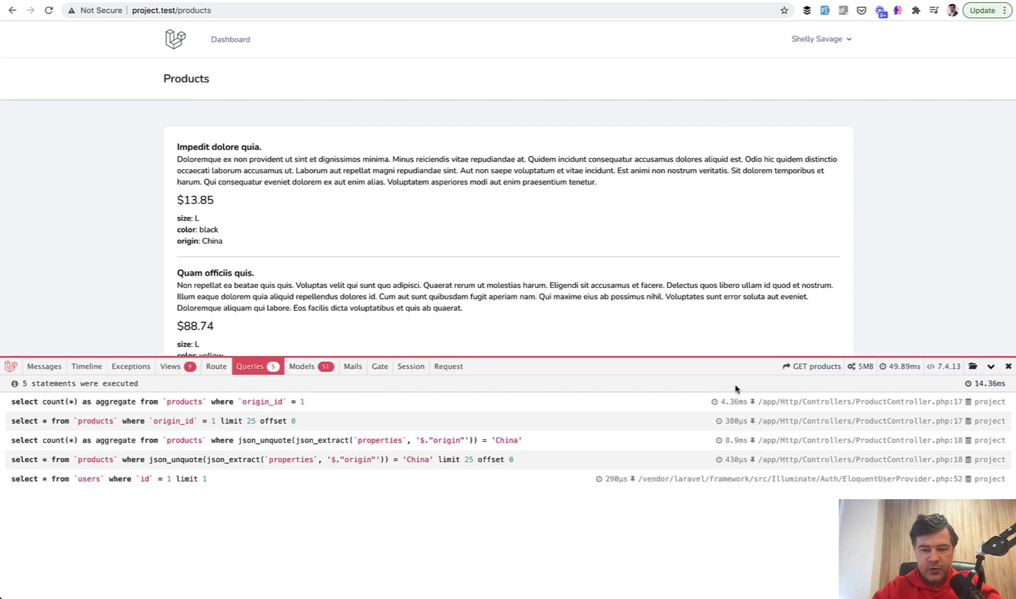
pyautogui.moveTo(696, 527)
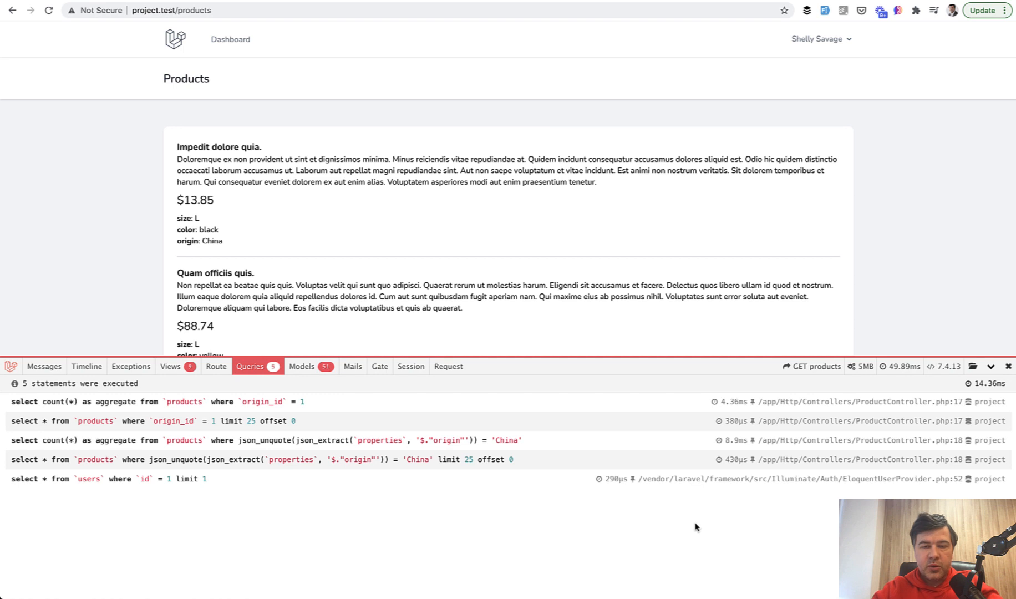